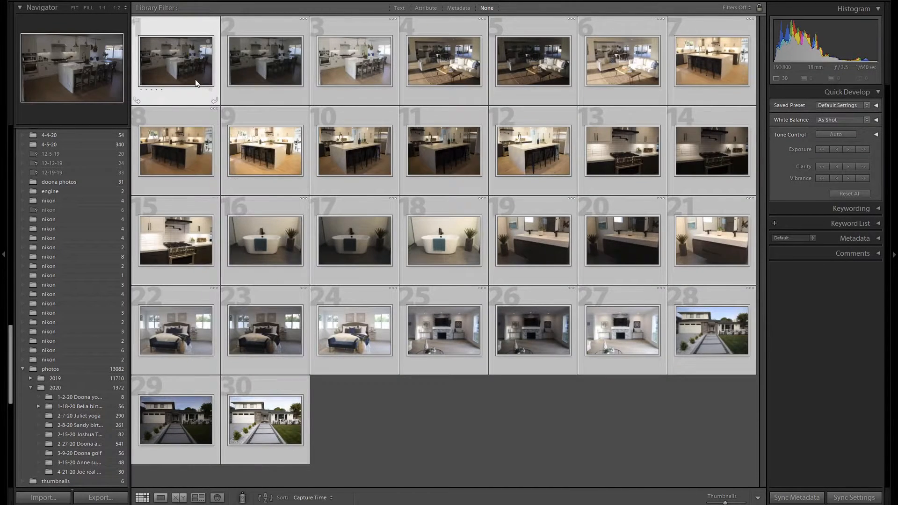
Step: Auto-stack the thirty bracketed shots by capture time into ten stacks of three
right_click(175, 62)
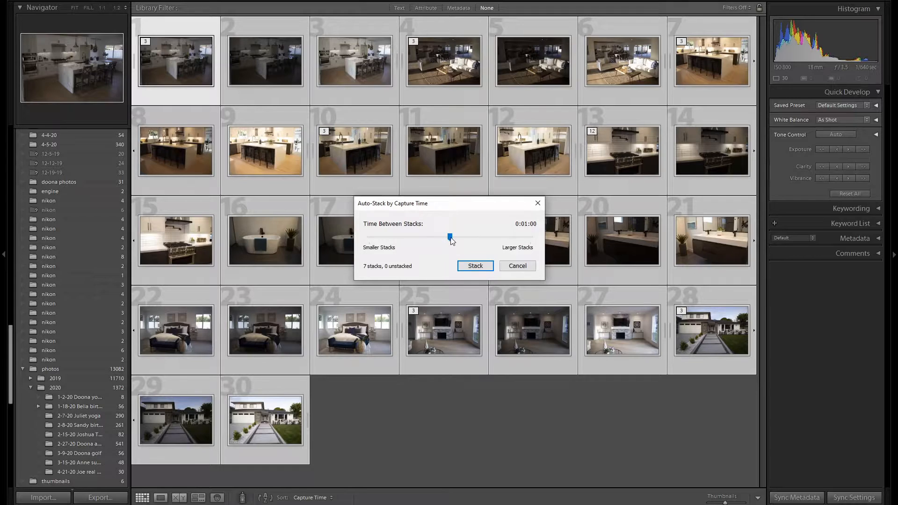
mouse_move(377, 272)
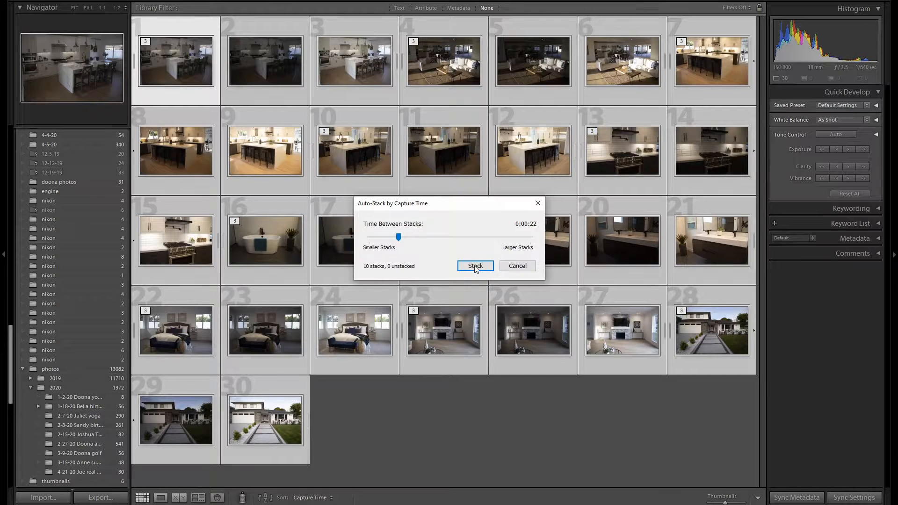
click(474, 266)
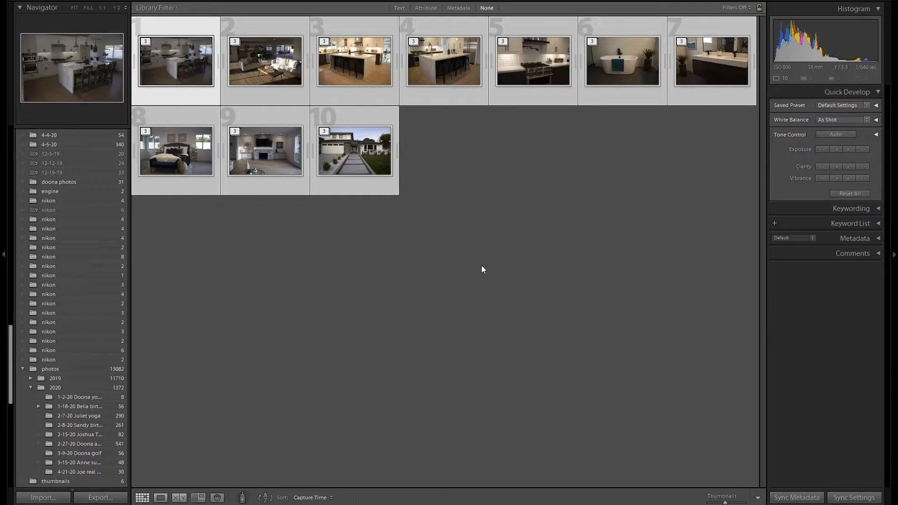
mouse_move(401, 206)
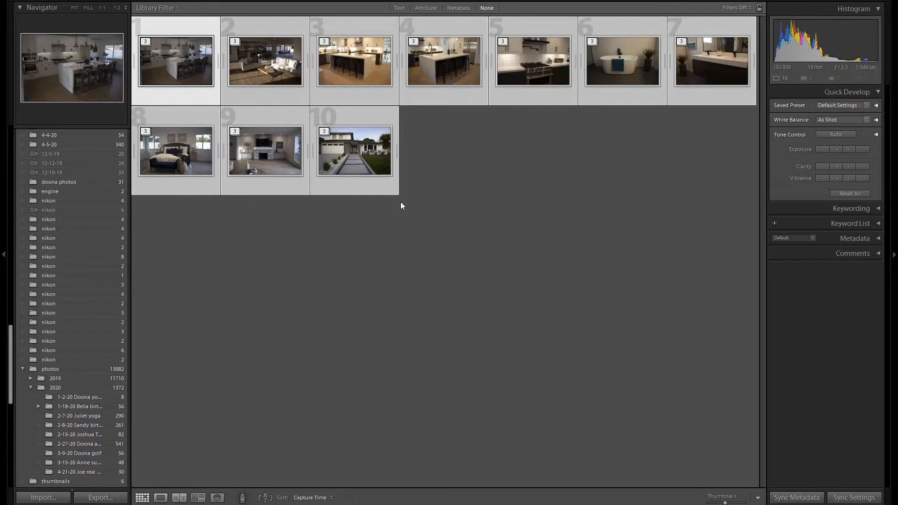
Step: Queue Photo Merge > HDR on the selected stacks, one merge per stack
right_click(176, 61)
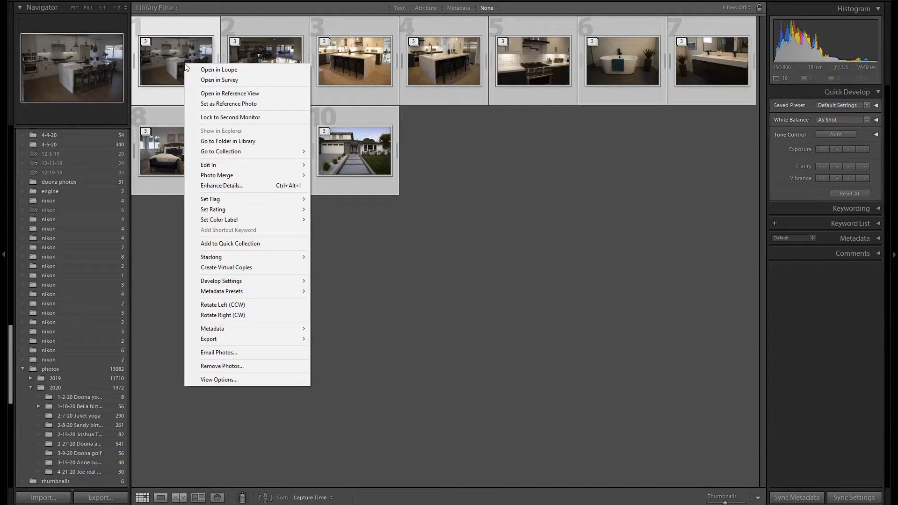
mouse_move(243, 175)
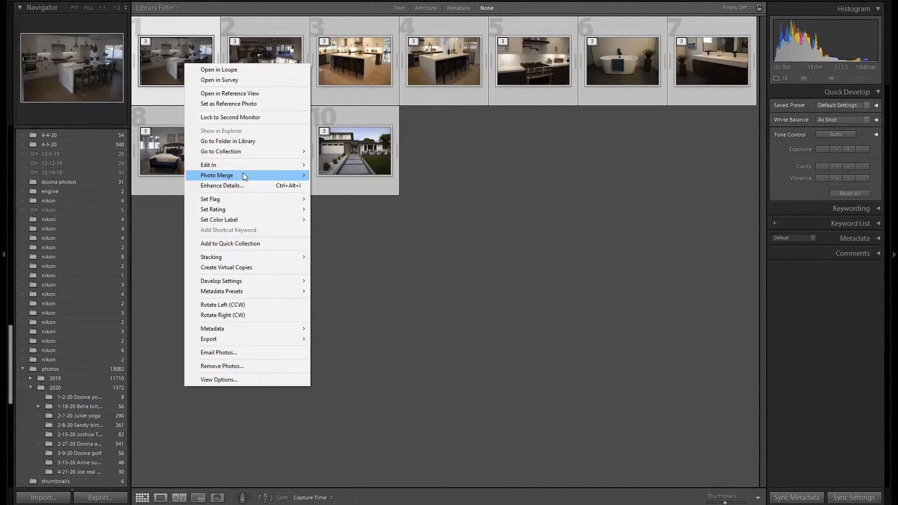
click(216, 175)
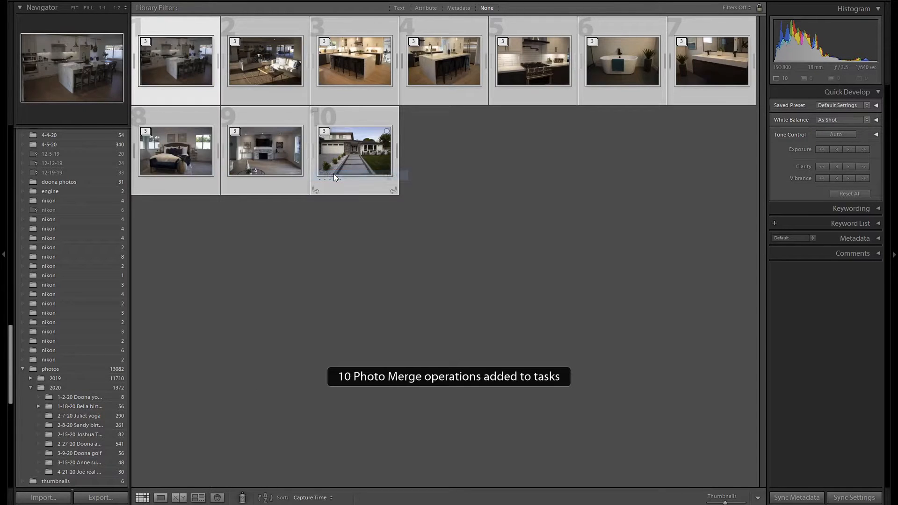
mouse_move(335, 178)
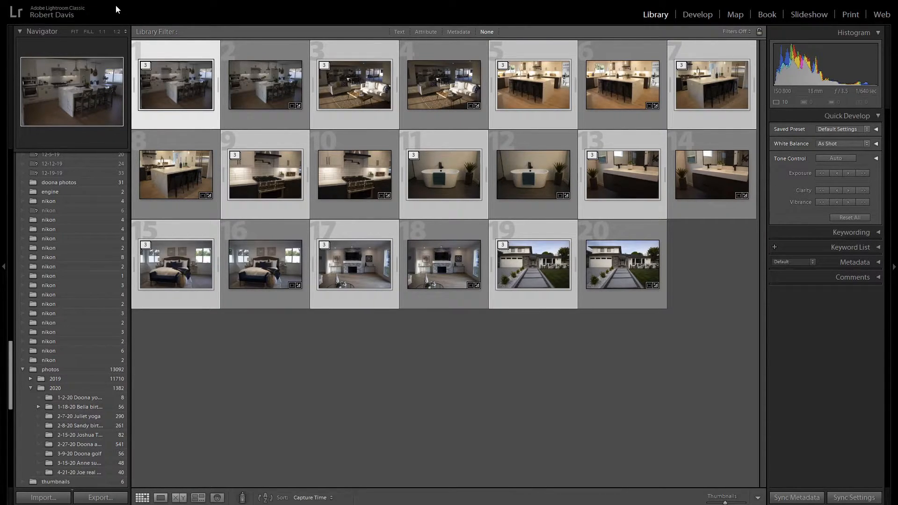
mouse_move(258, 15)
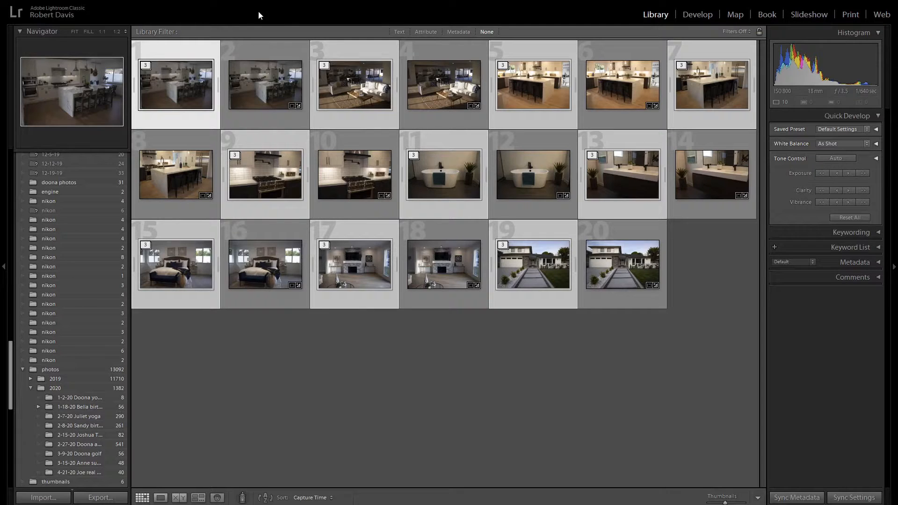
mouse_move(415, 30)
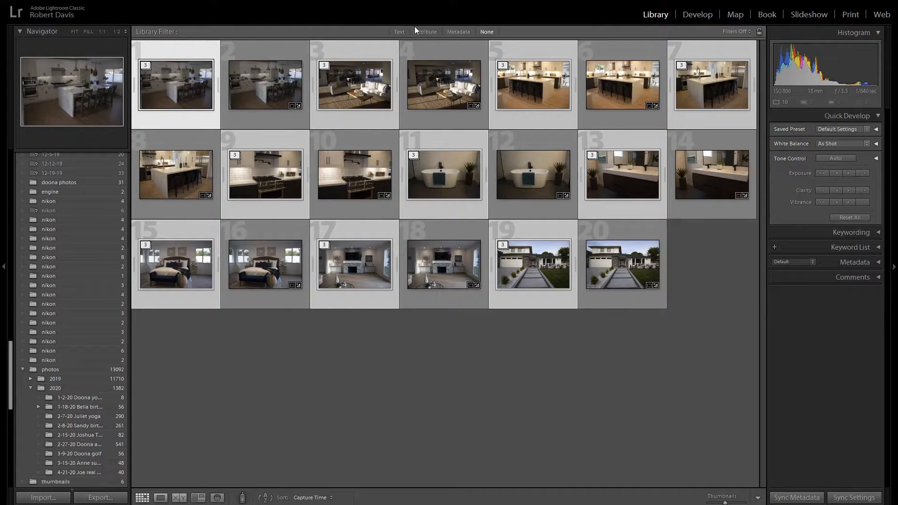
Step: Filter the library by the text 'hd' so only the ten merged HDR photos show
click(399, 32)
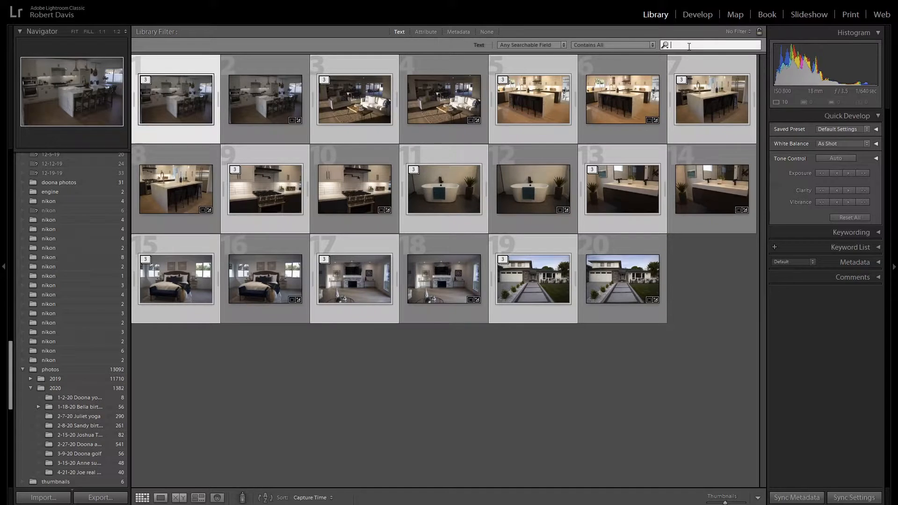
text(hd)
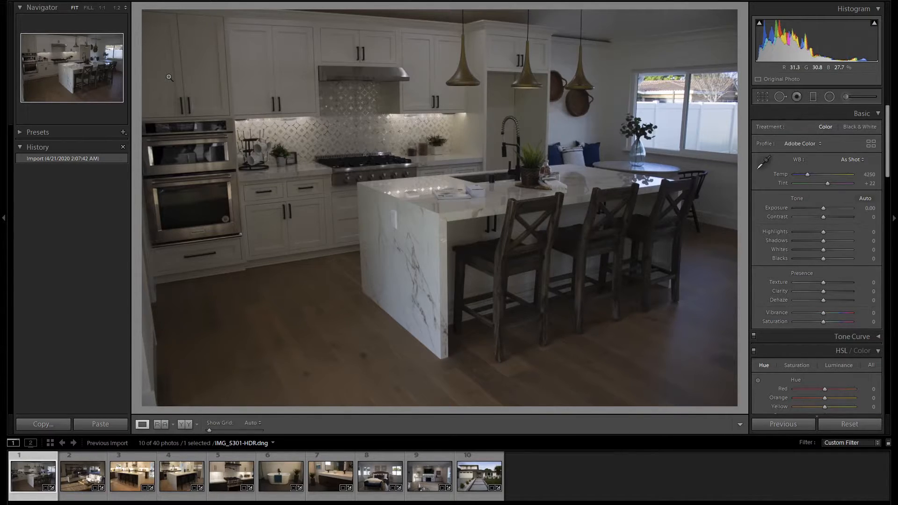
Step: Enable lens profile corrections and chromatic aberration removal, adjust sharpening, set Highlights -100 and Shadows +100
scroll(down, 3)
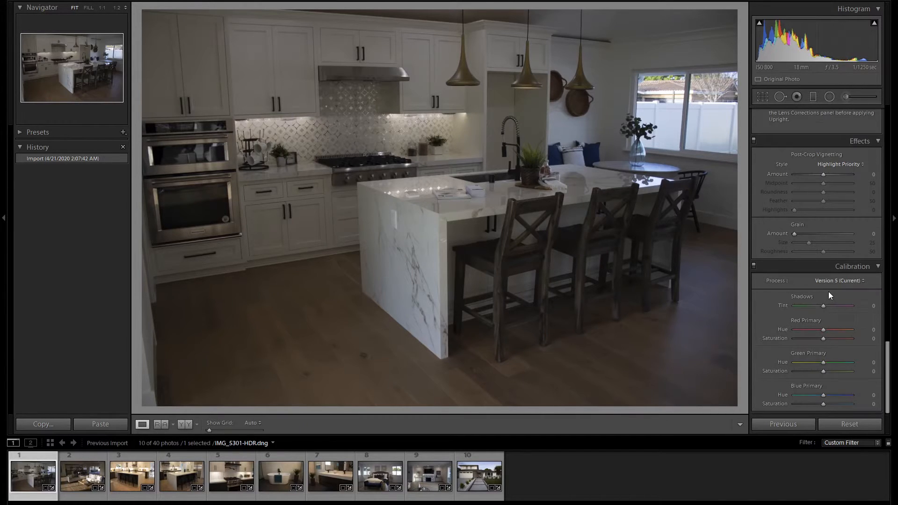
mouse_move(853, 287)
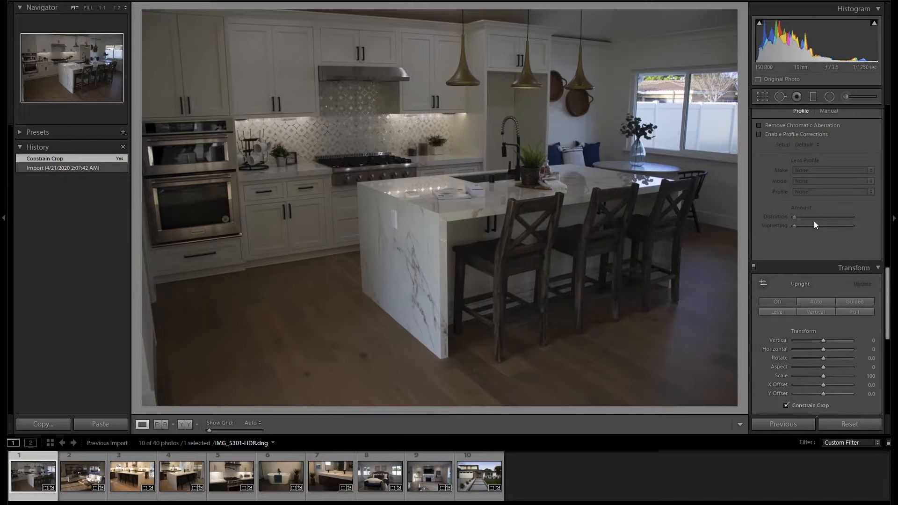
mouse_move(833, 132)
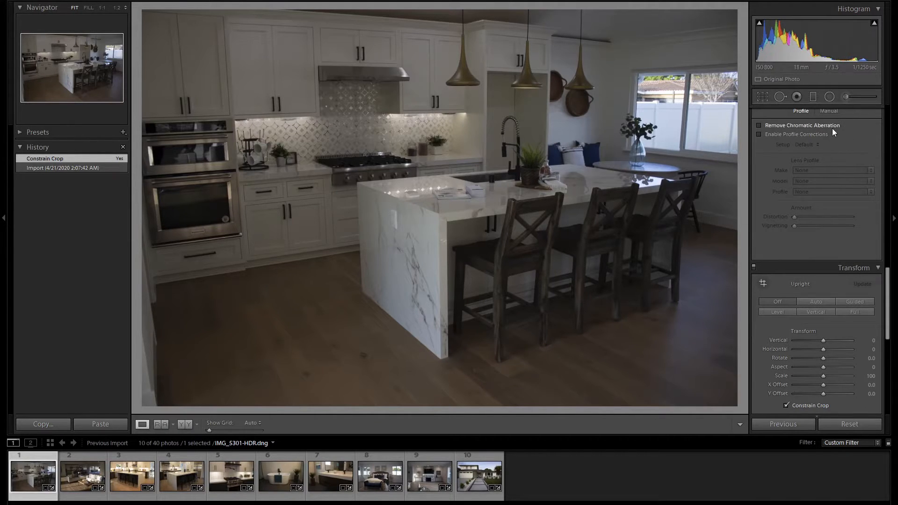
click(760, 134)
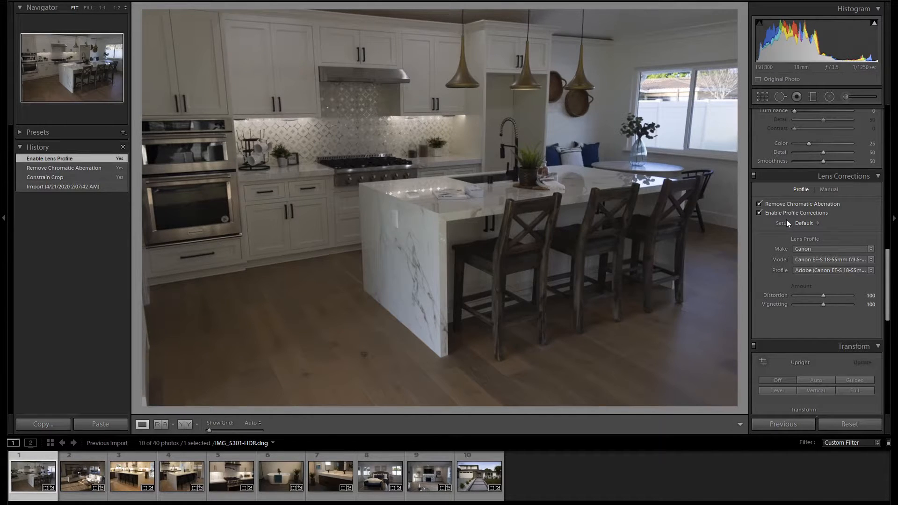
scroll(up, 3)
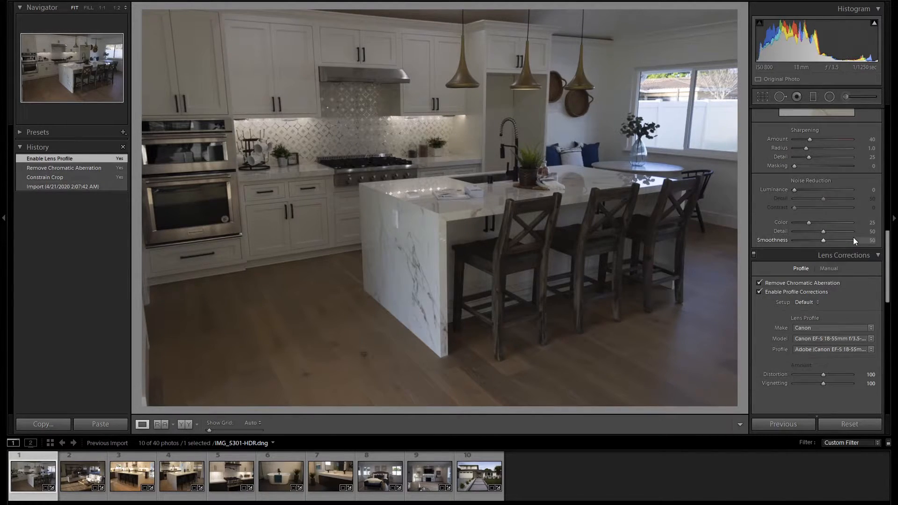
double_click(870, 139)
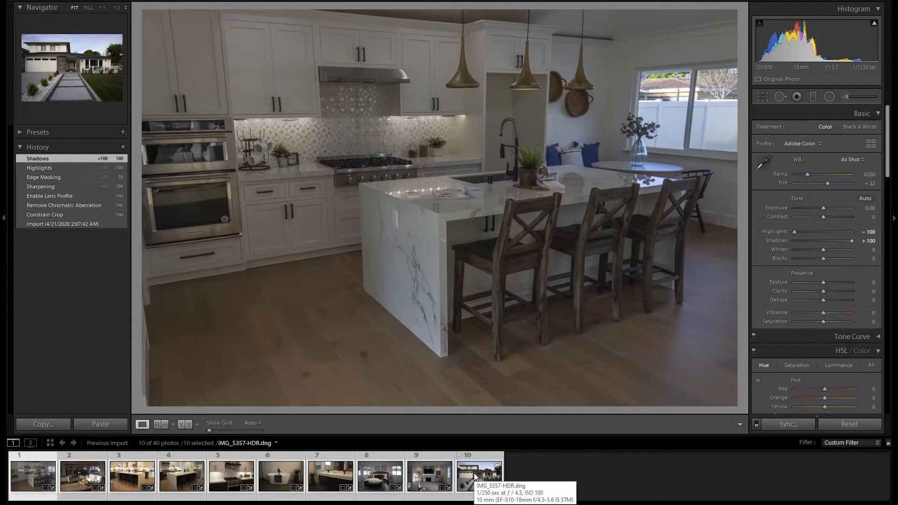
Step: Synchronize the kitchen photo's edits to all ten HDRs, excluding White Balance and Crop
click(787, 423)
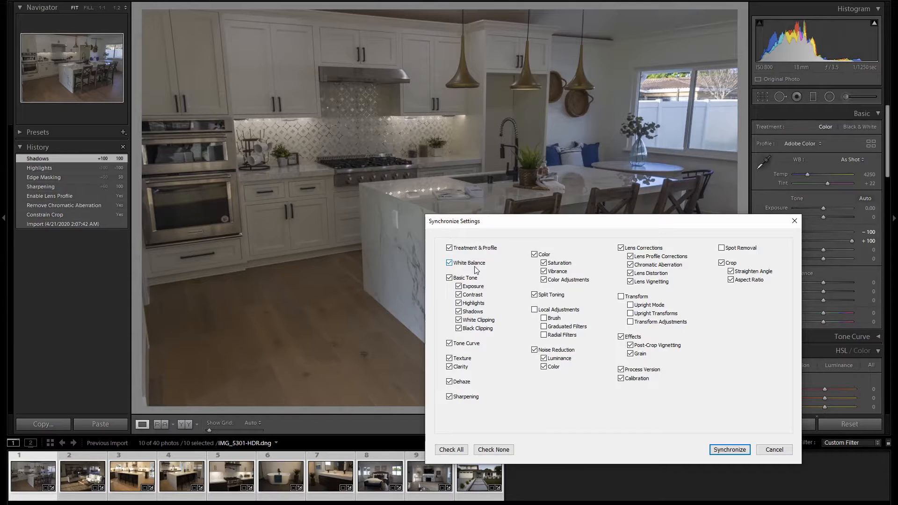
click(449, 261)
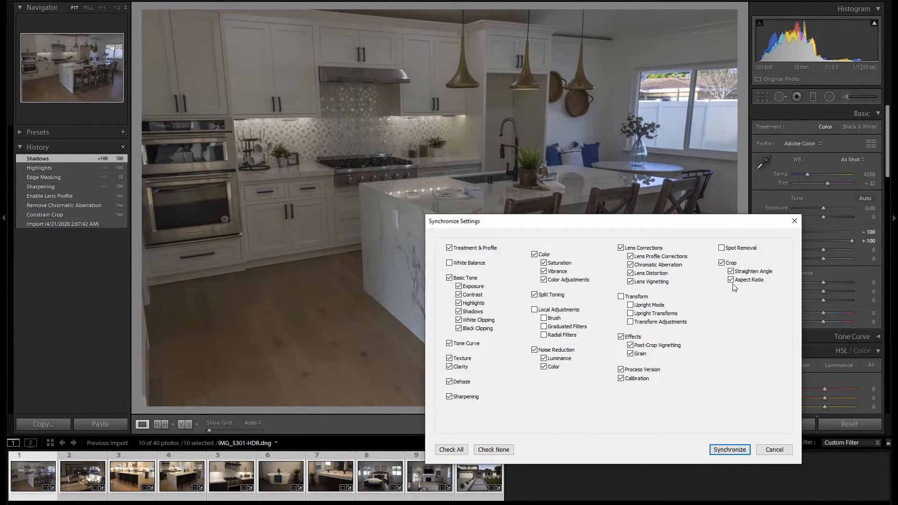
click(721, 262)
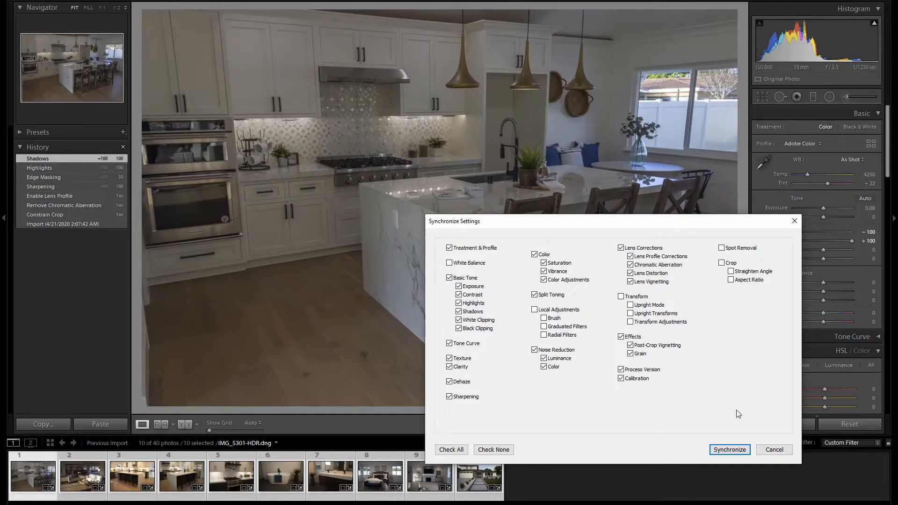
click(730, 450)
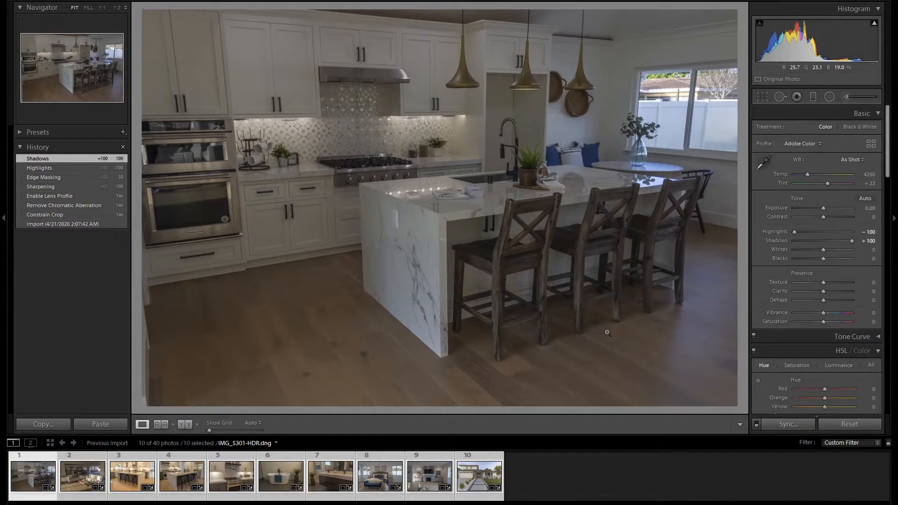
click(33, 474)
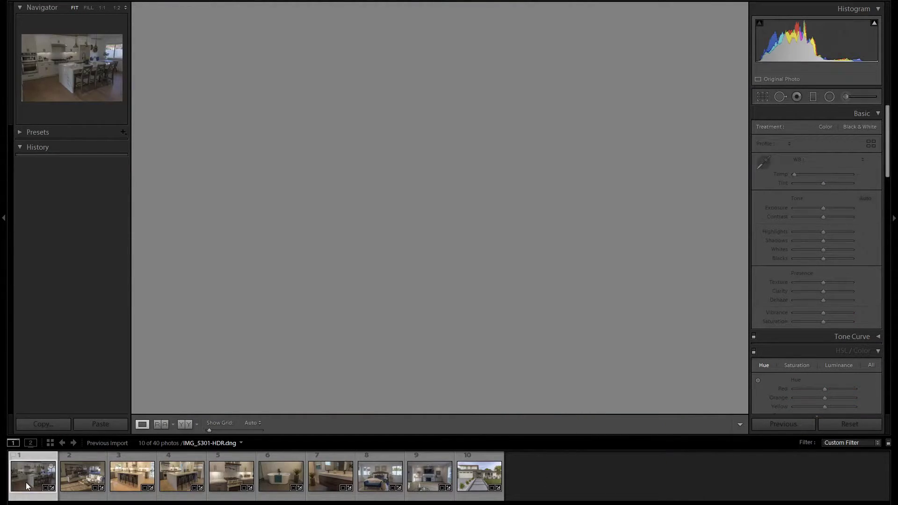
Step: Apply Upright Auto, Exposure +1.60, Contrast +20, Blacks -45, eyedropper white balance and Vibrance +40 to the kitchen photo
click(33, 476)
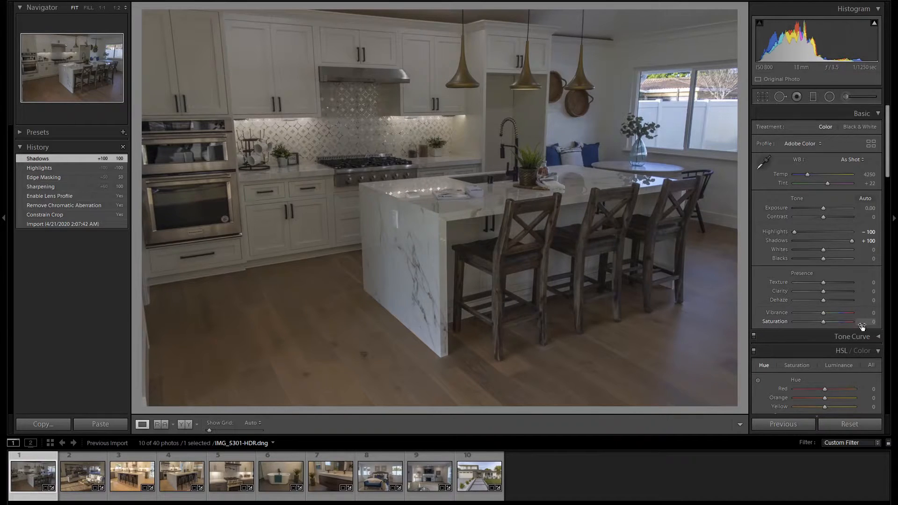
scroll(down, 3)
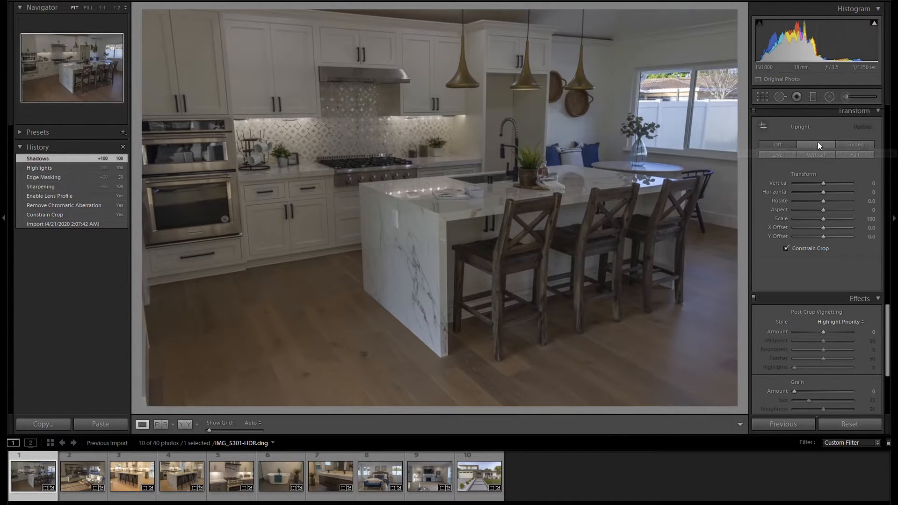
click(815, 144)
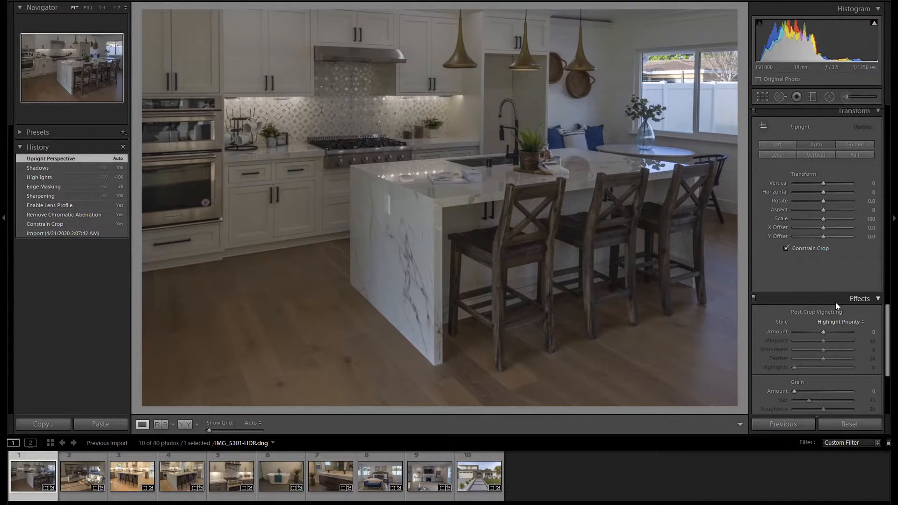
scroll(down, 3)
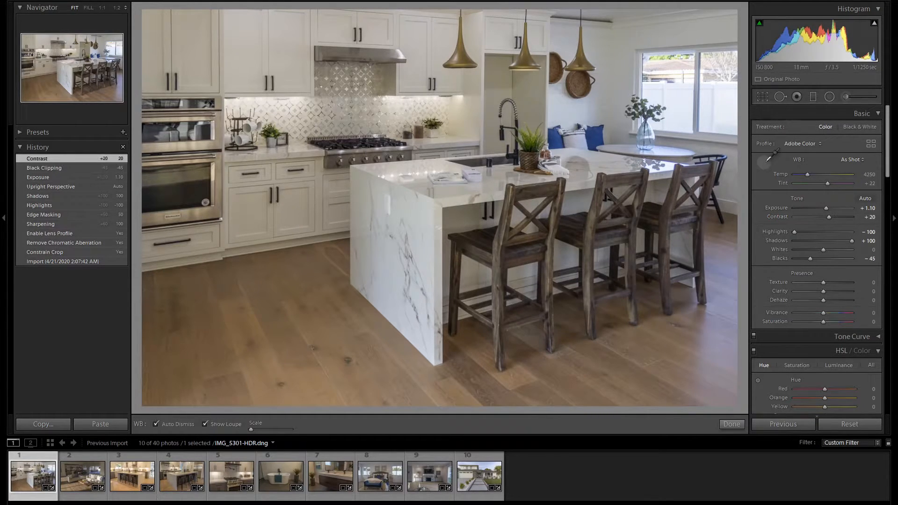
click(763, 164)
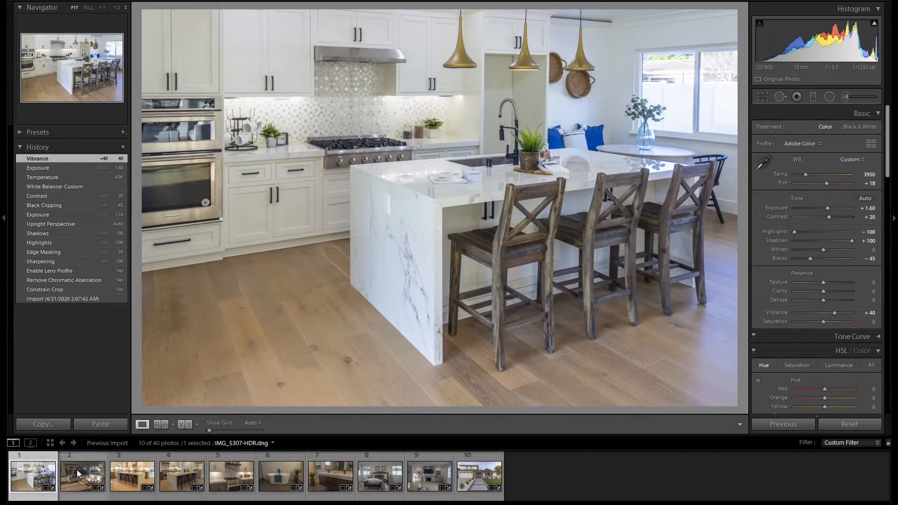
Step: Apply Upright Auto and adjust Vertical on the living-room photo, with Temp 3900 and Exposure +1.20
click(81, 475)
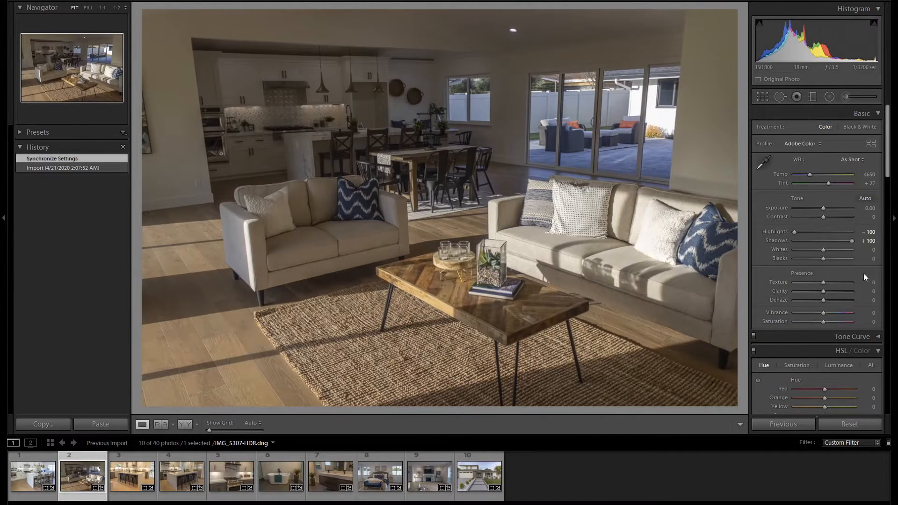
scroll(down, 3)
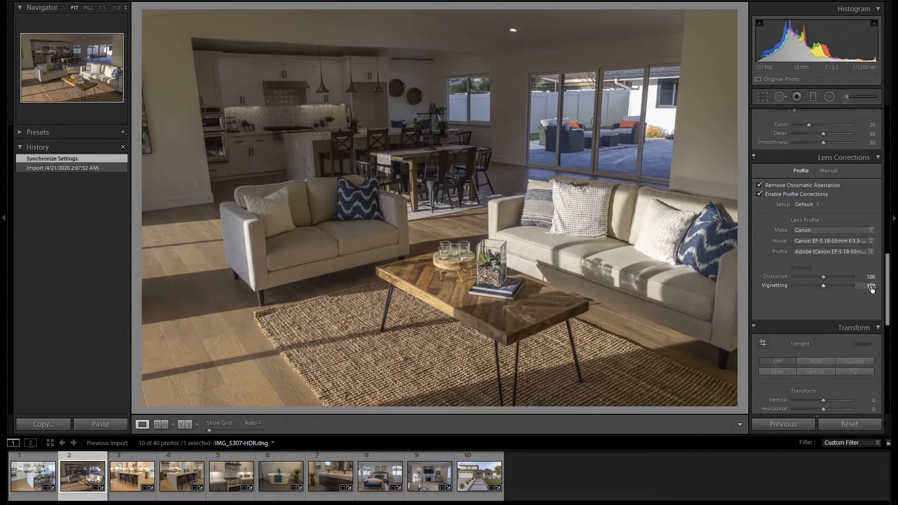
scroll(down, 3)
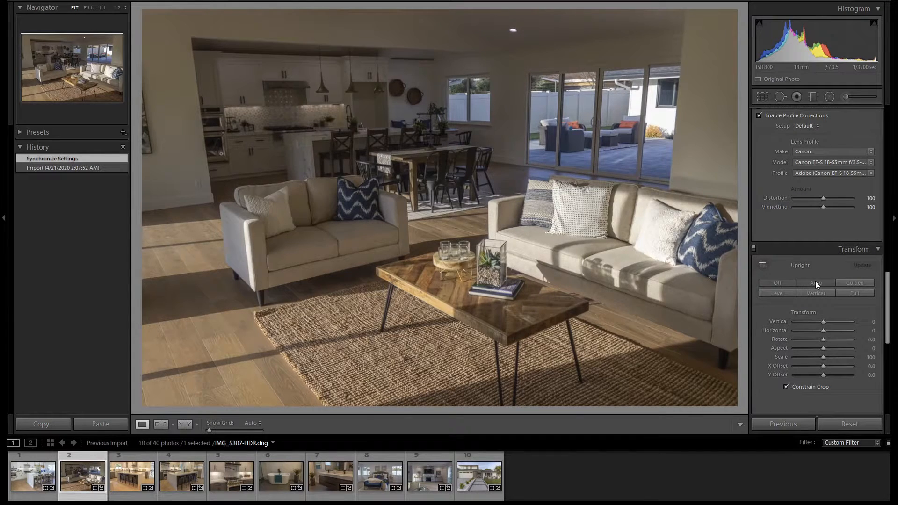
click(814, 282)
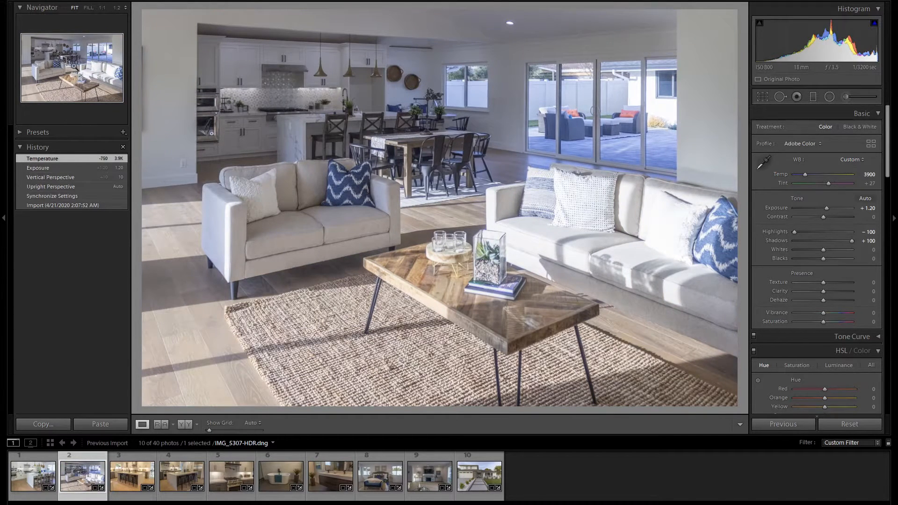
mouse_move(143, 51)
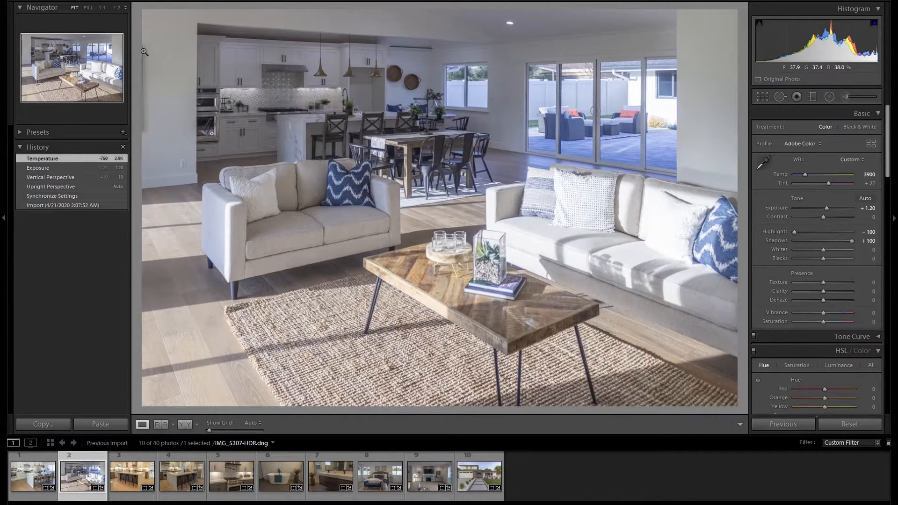
mouse_move(764, 97)
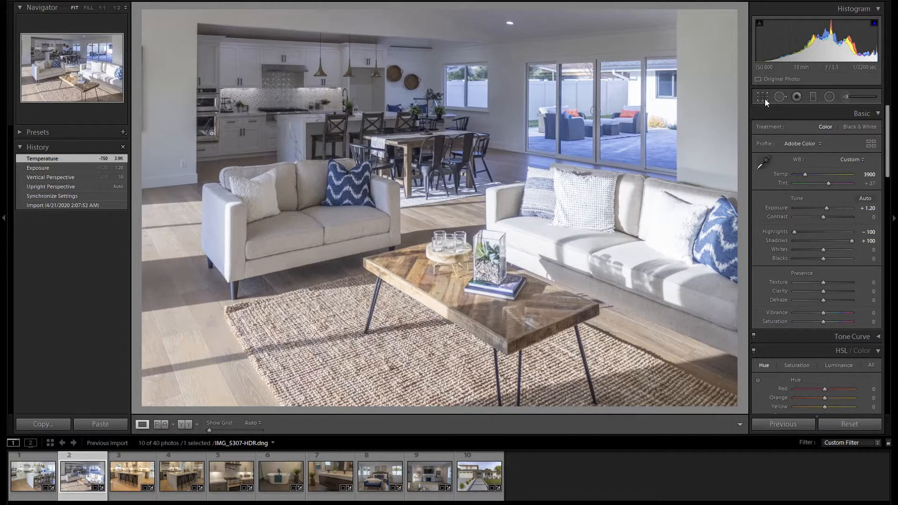
Step: Crop the living-room photo's edges with the Crop Overlay and apply it
click(763, 96)
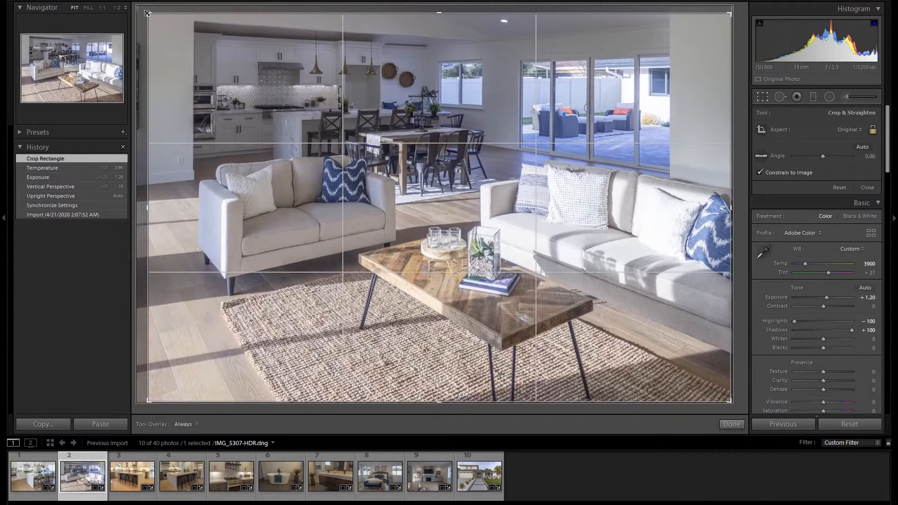
click(731, 424)
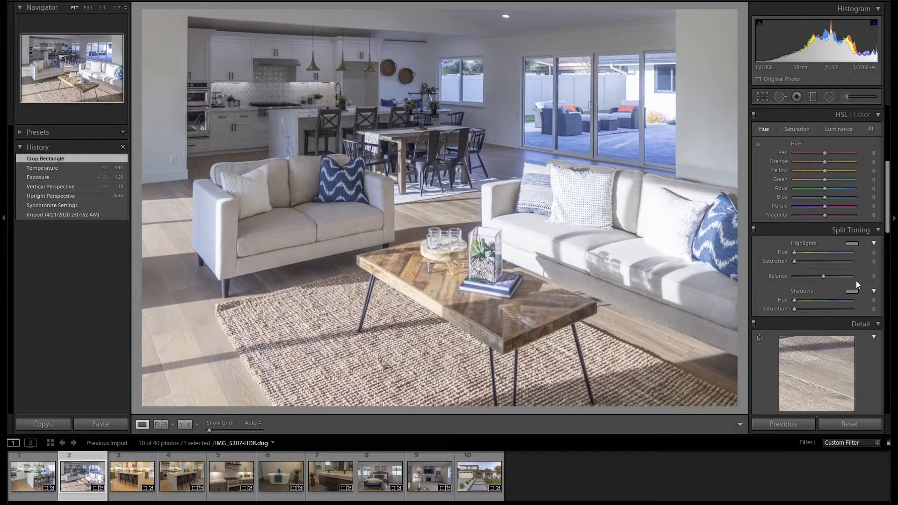
Step: Set Split Toning Shadows Hue 54, Saturation 9, toggling it off and on to compare
click(868, 299)
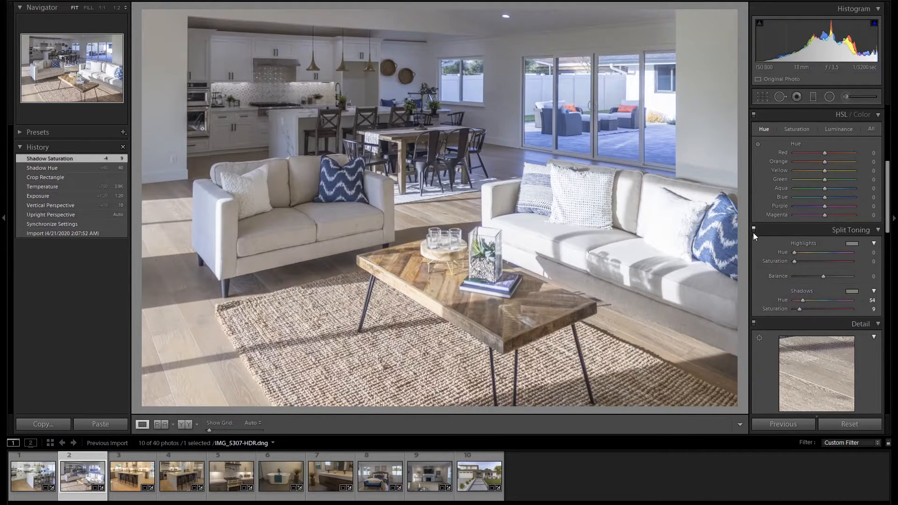
click(756, 230)
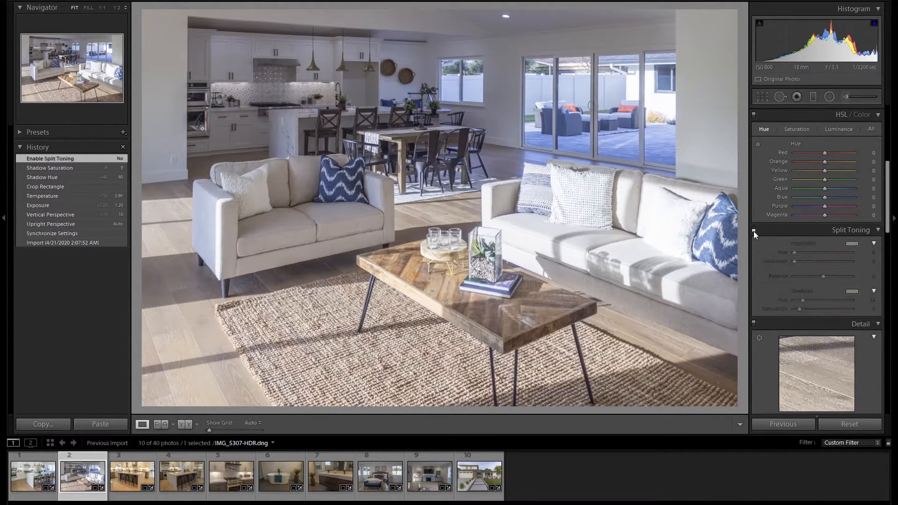
click(754, 233)
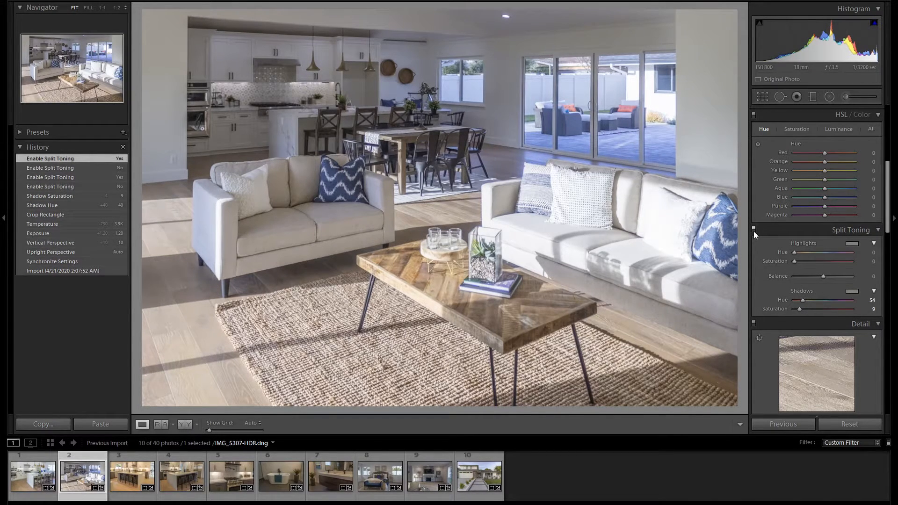
click(131, 475)
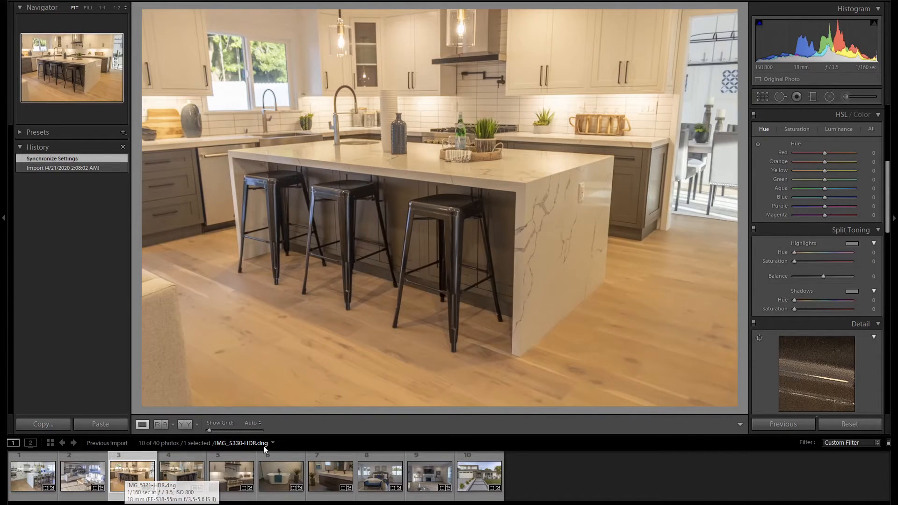
Step: Apply Upright Auto to the kitchen island photo with Temp 3050, Exposure +0.50 and Whites +5
scroll(down, 3)
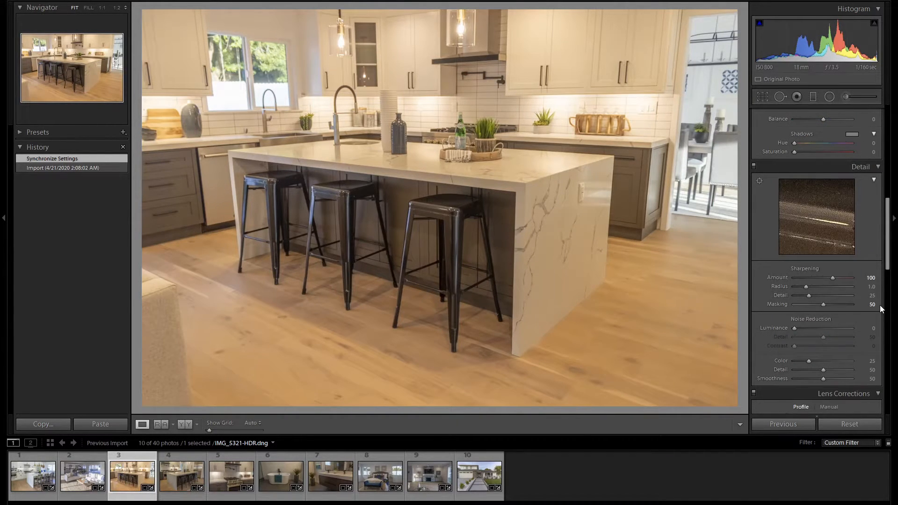
mouse_move(820, 216)
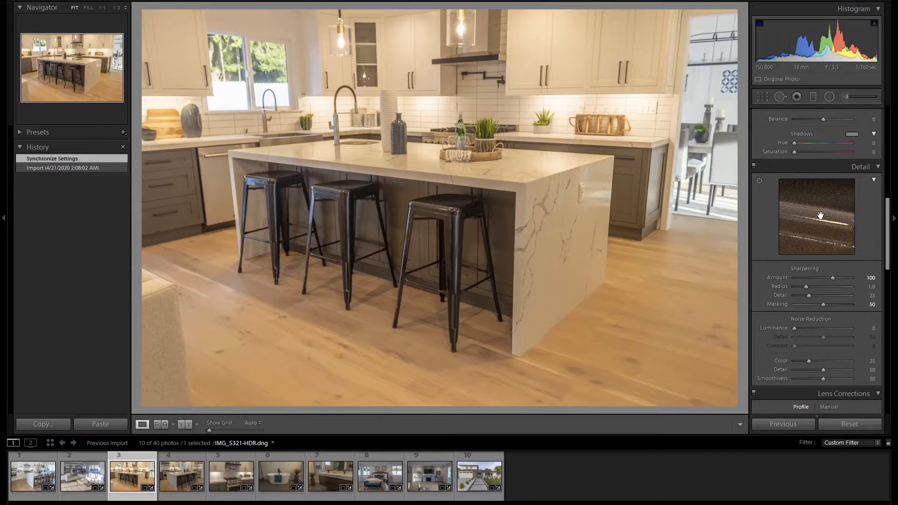
mouse_move(841, 258)
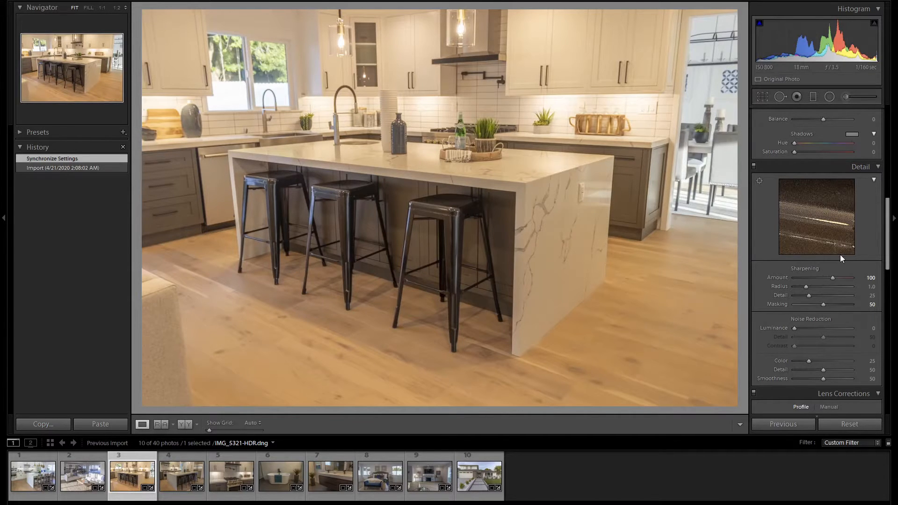
scroll(down, 3)
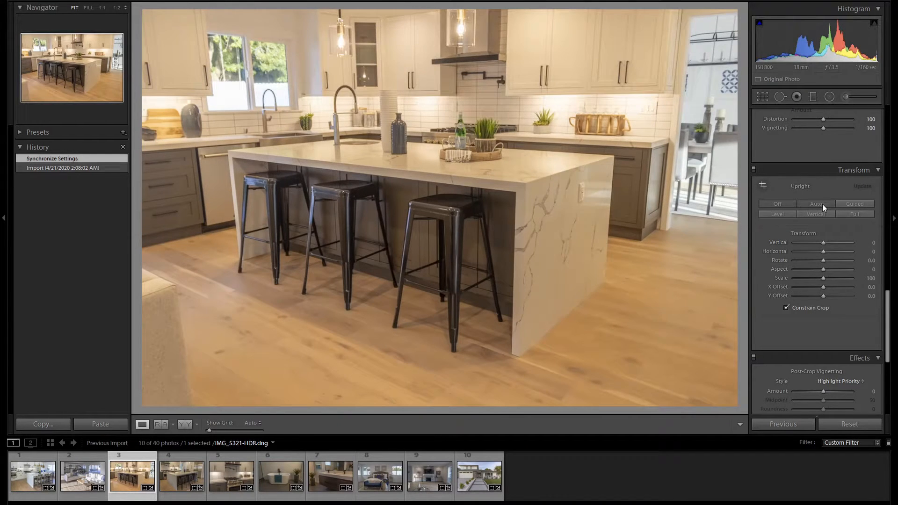
click(815, 204)
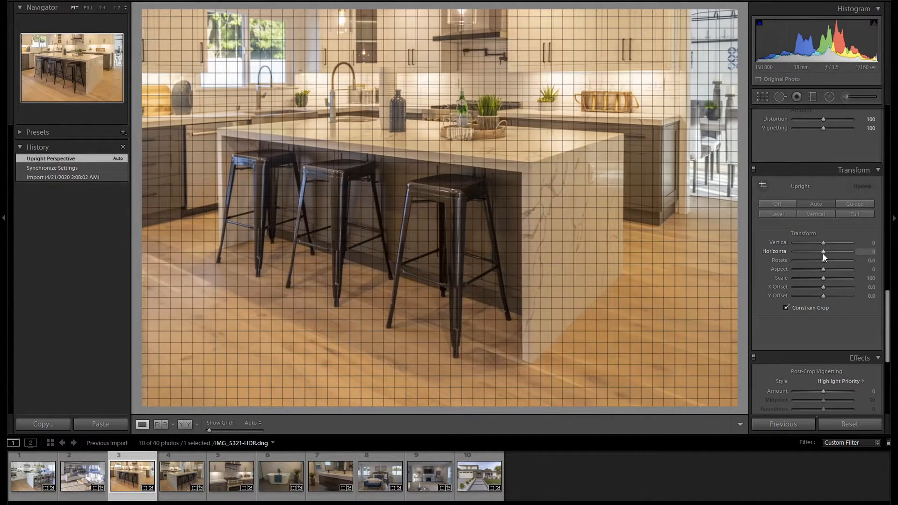
mouse_move(825, 245)
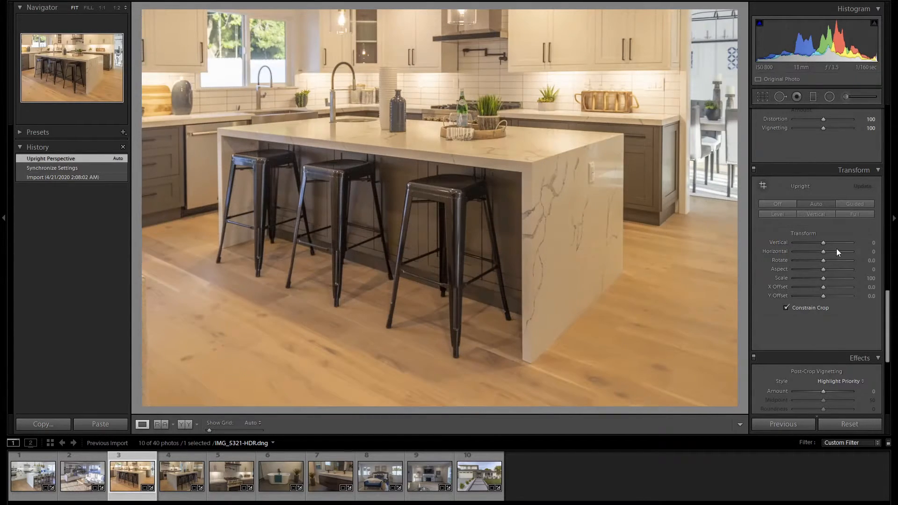
click(861, 113)
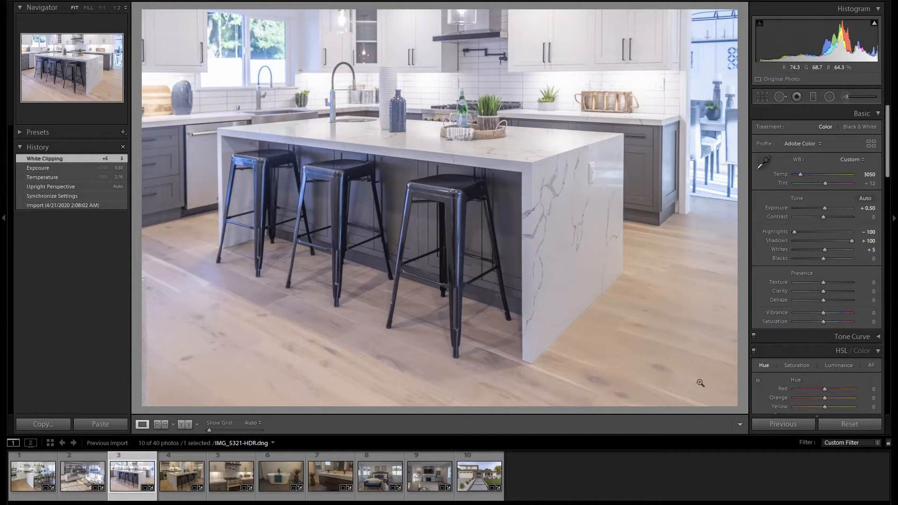
mouse_move(605, 381)
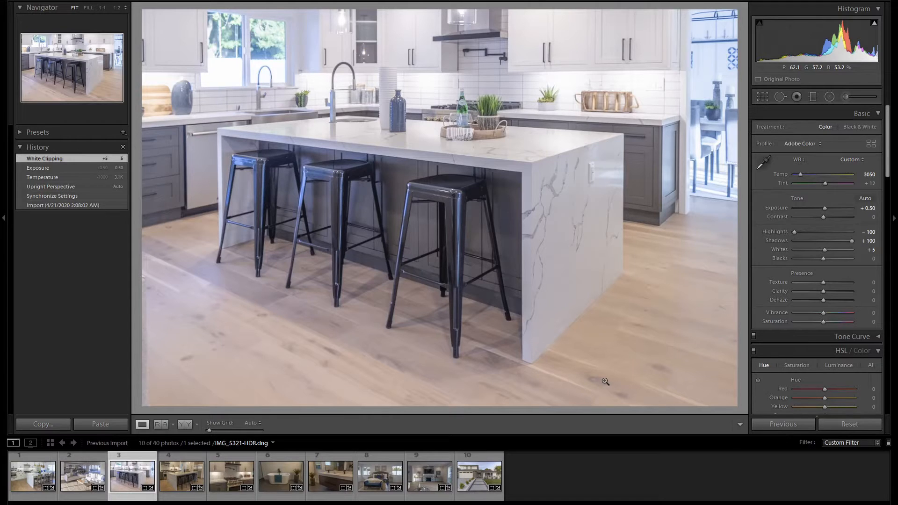
Step: Crop the kitchen island photo tighter so the island fills the frame, then move to the fourth photo
click(762, 96)
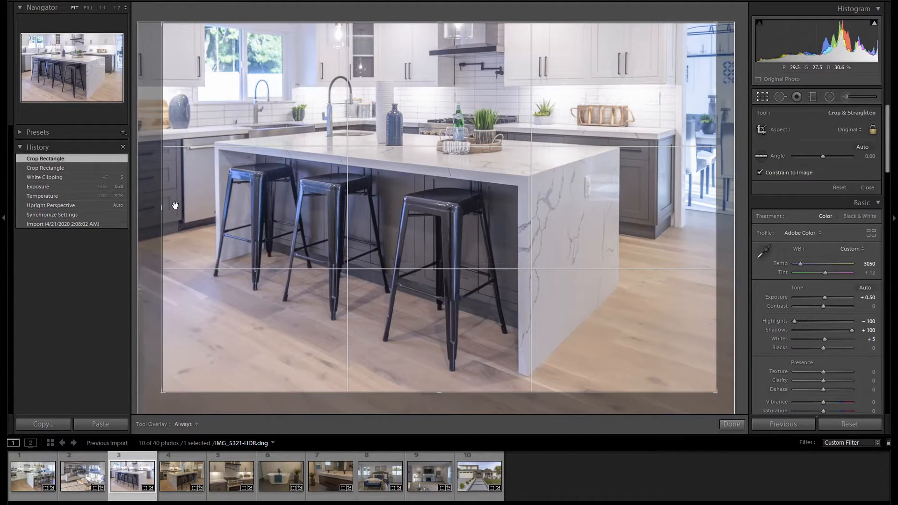
click(731, 424)
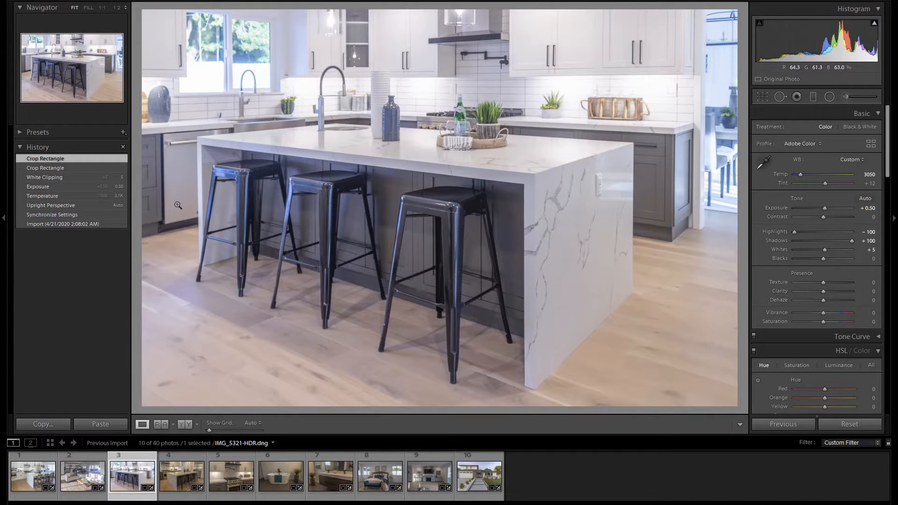
click(181, 475)
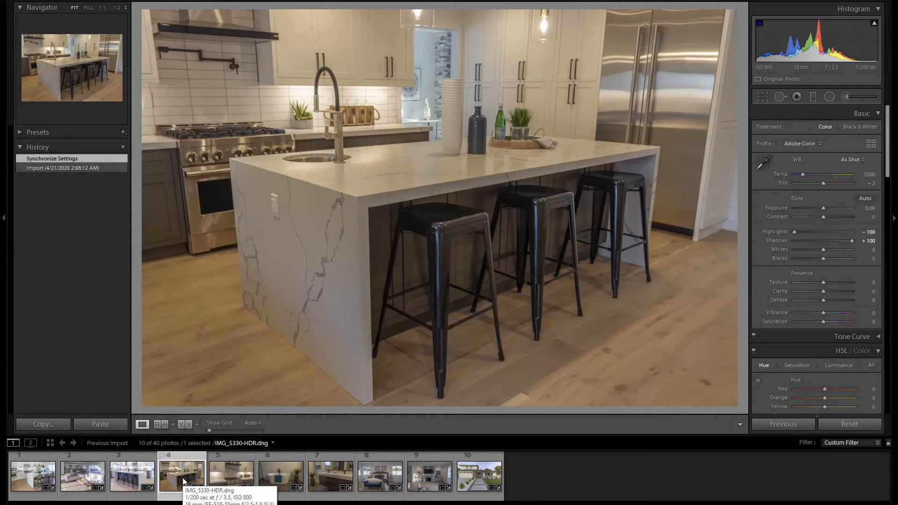
Step: Auto-straighten the kitchen island photo's verticals with Upright Auto in Transform
scroll(down, 3)
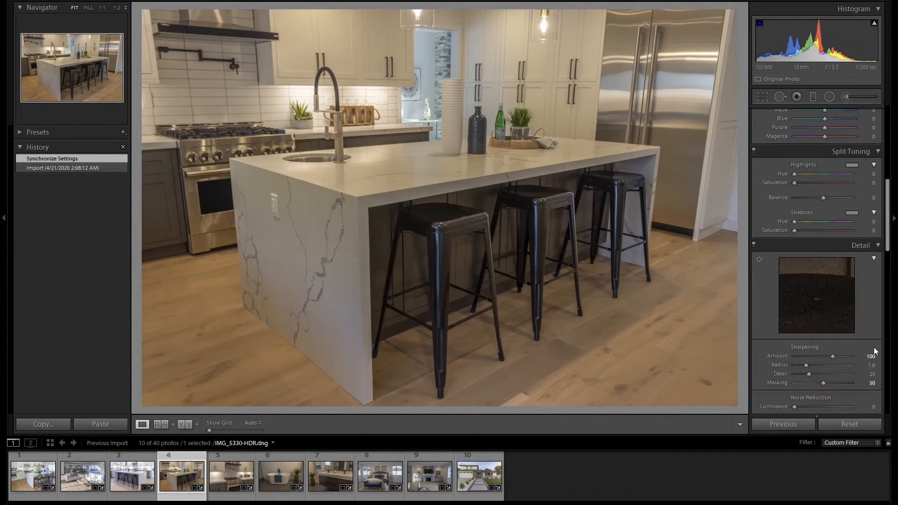
scroll(down, 3)
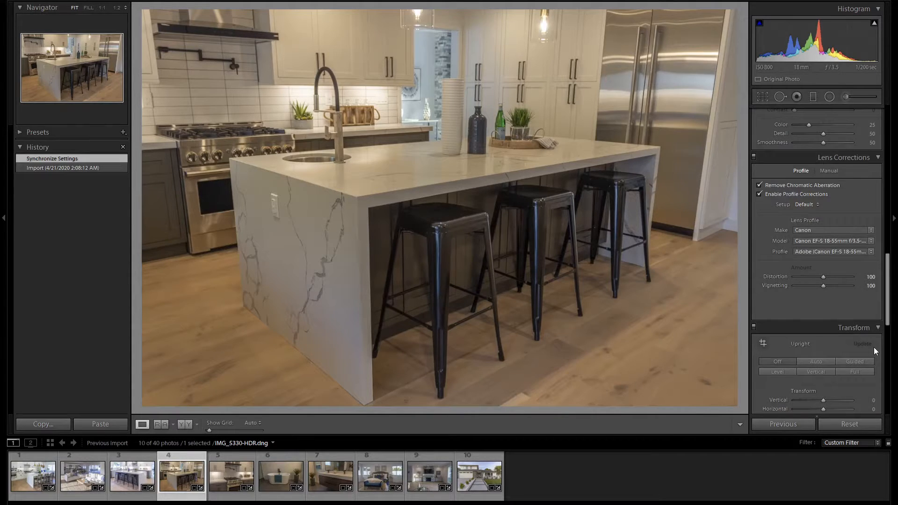
click(816, 361)
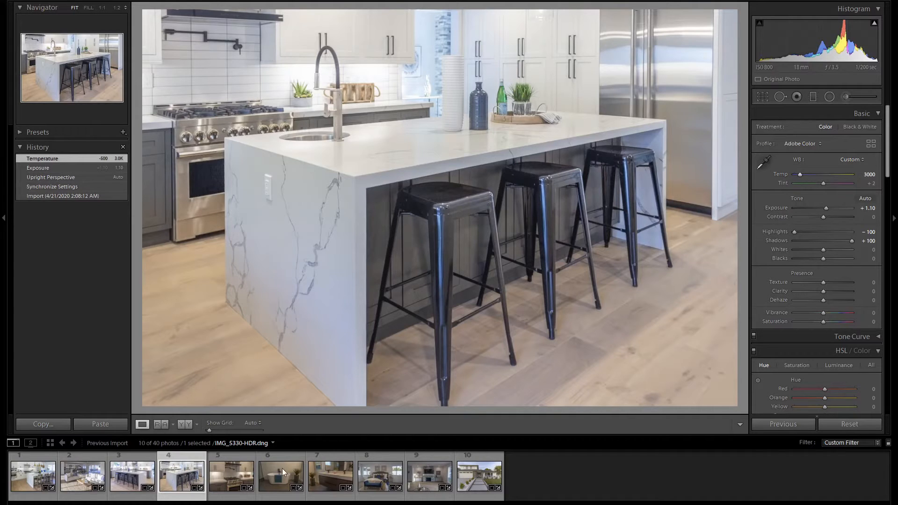
mouse_move(189, 474)
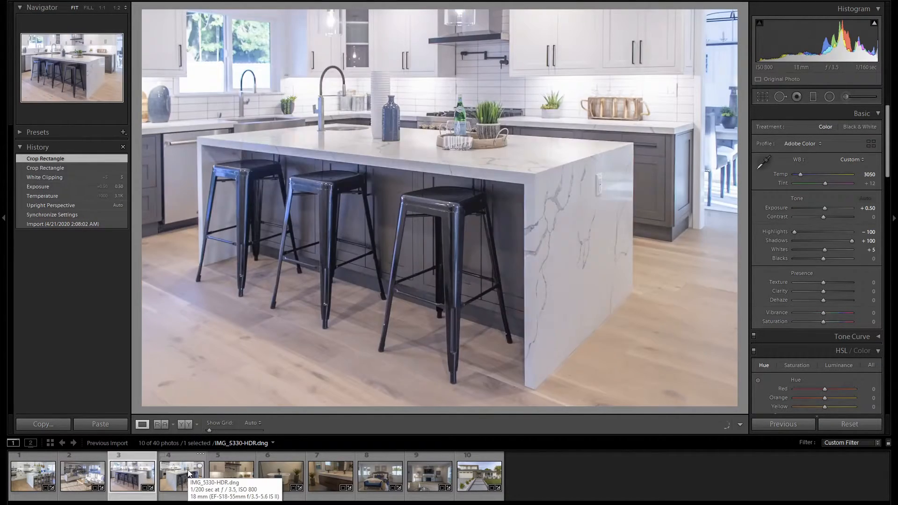
Step: Compare the vibrance-boosted kitchen island photo against the earlier kitchen photo in the filmstrip
click(182, 475)
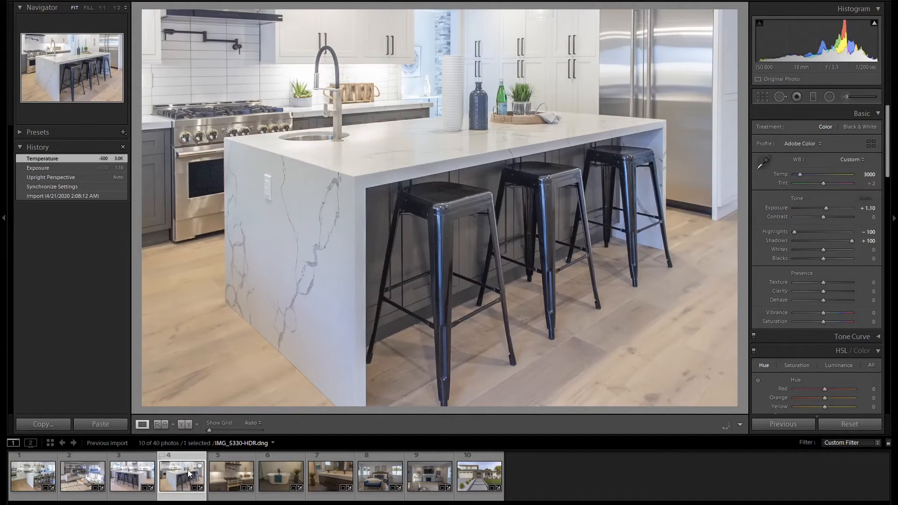
click(132, 475)
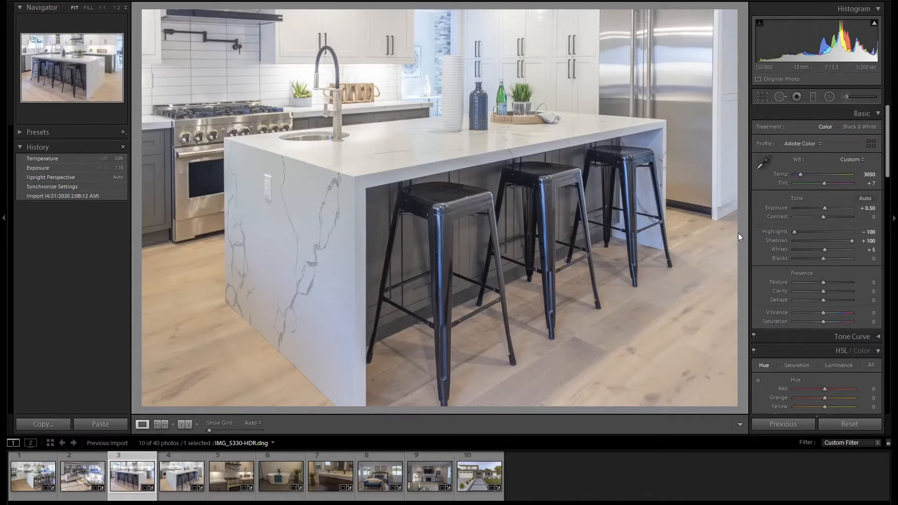
click(180, 474)
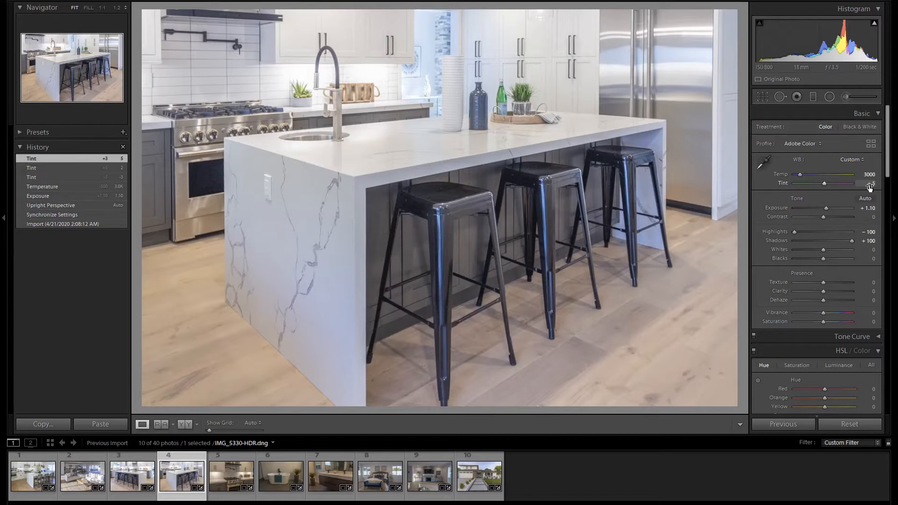
mouse_move(828, 213)
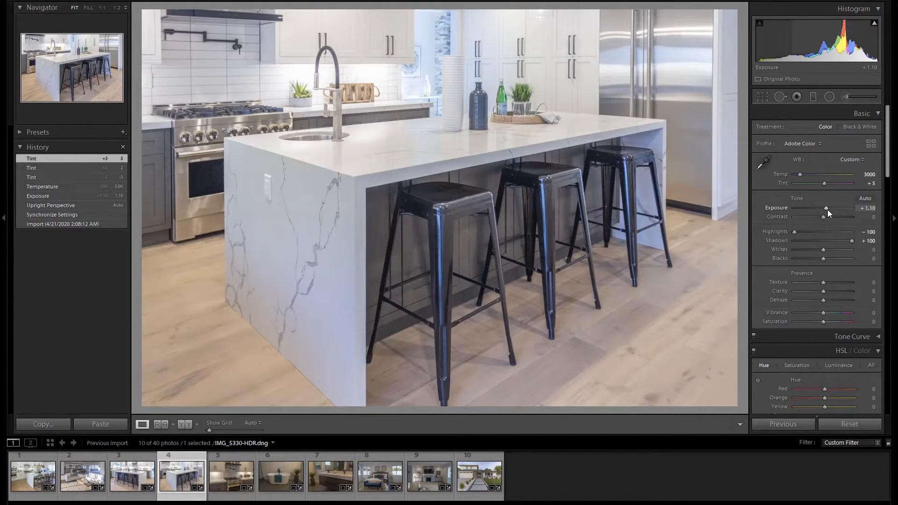
mouse_move(823, 313)
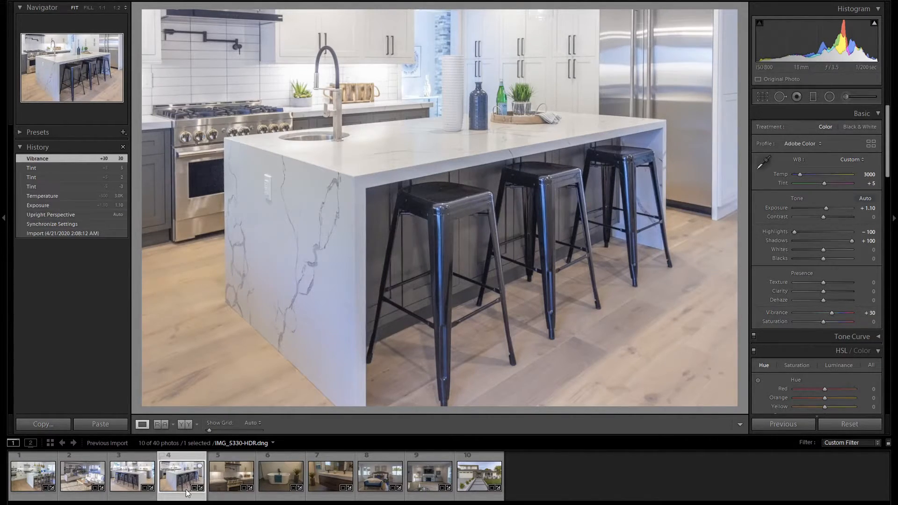
click(131, 475)
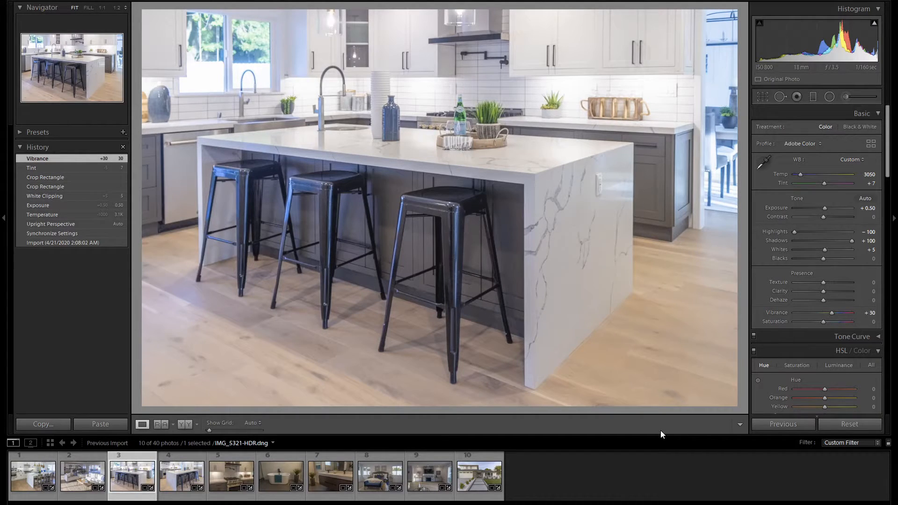
click(182, 475)
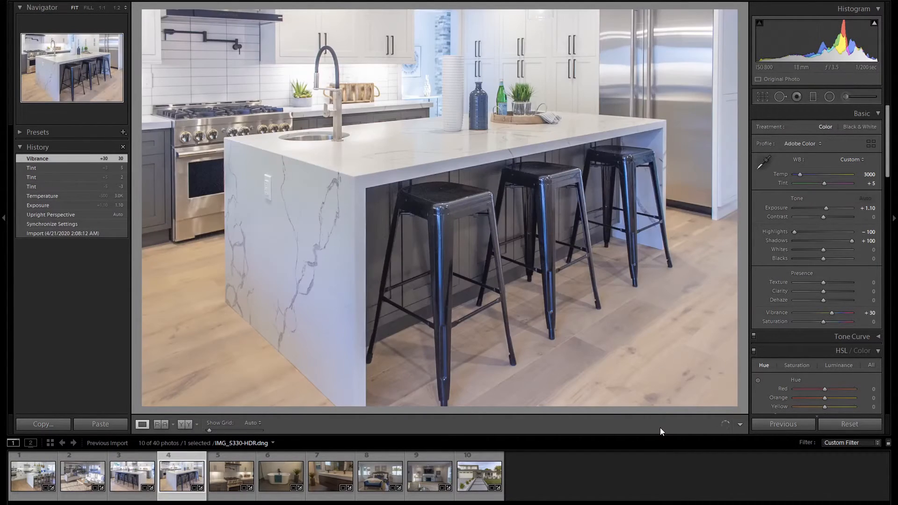
click(132, 475)
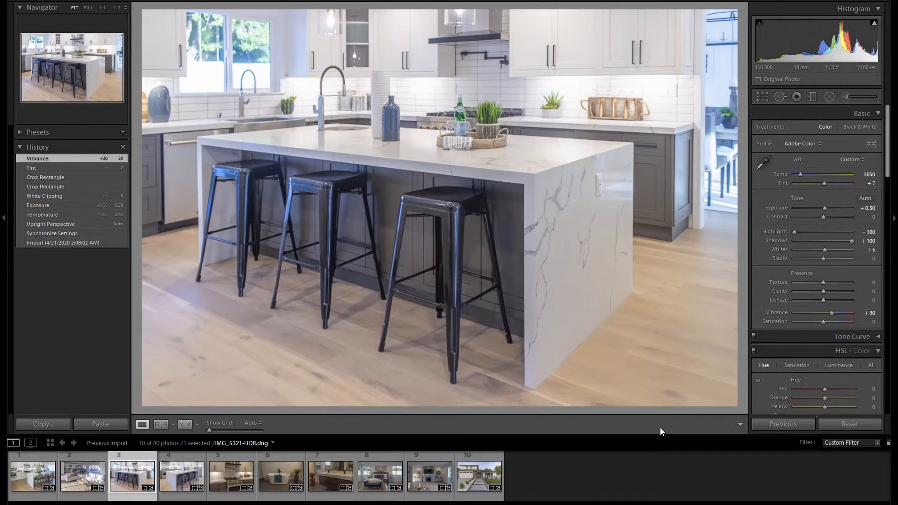
Step: Bring up the stove photo (thumbnail 5) for editing
click(231, 475)
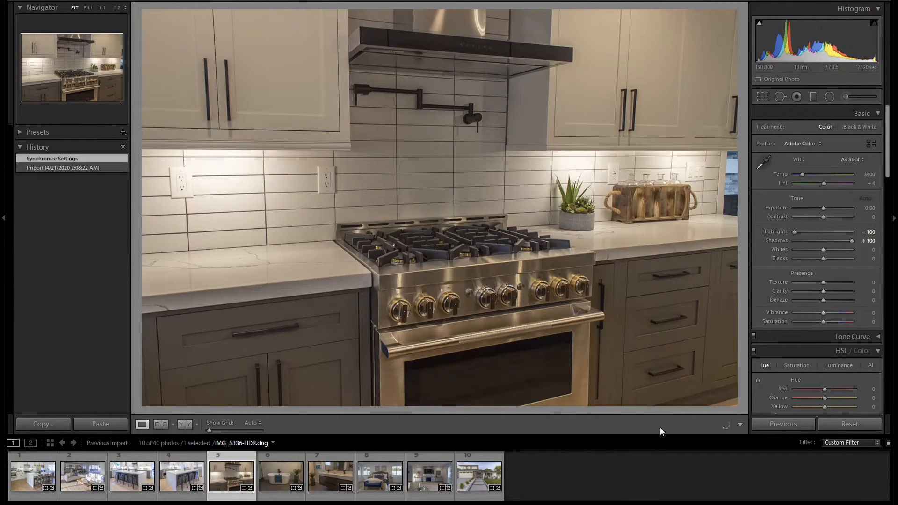
Step: Auto-straighten the stove photo's verticals with Upright Auto in Transform
click(865, 198)
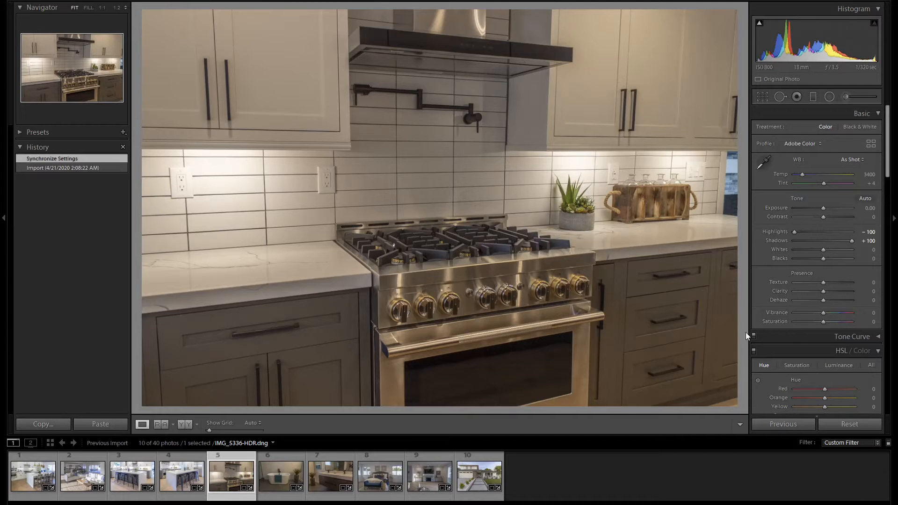
scroll(down, 3)
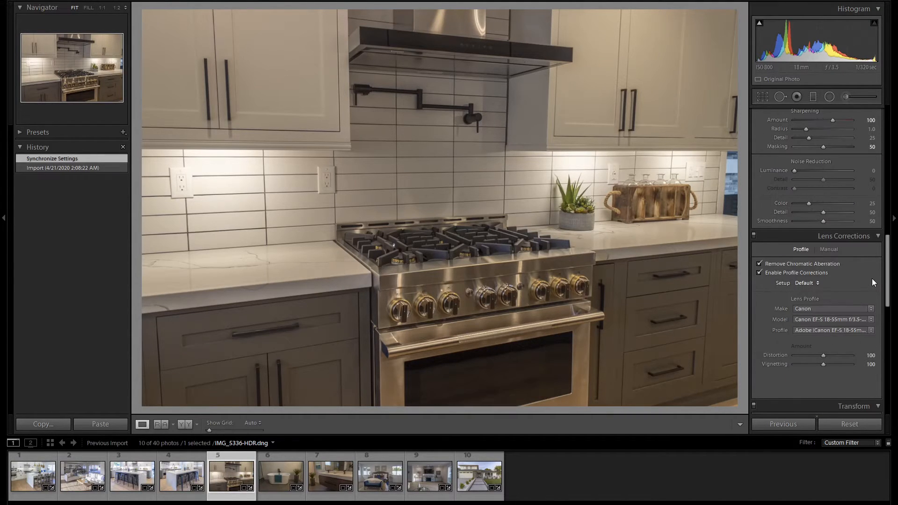
click(854, 406)
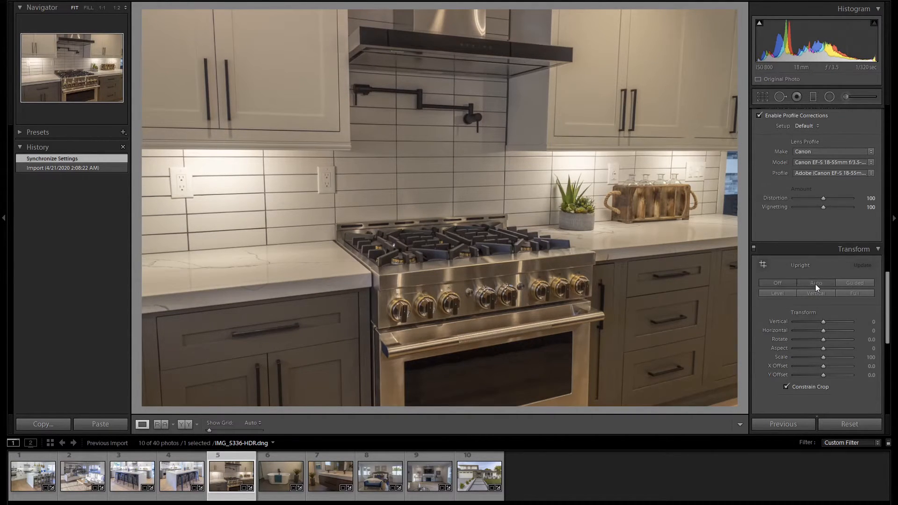
click(814, 283)
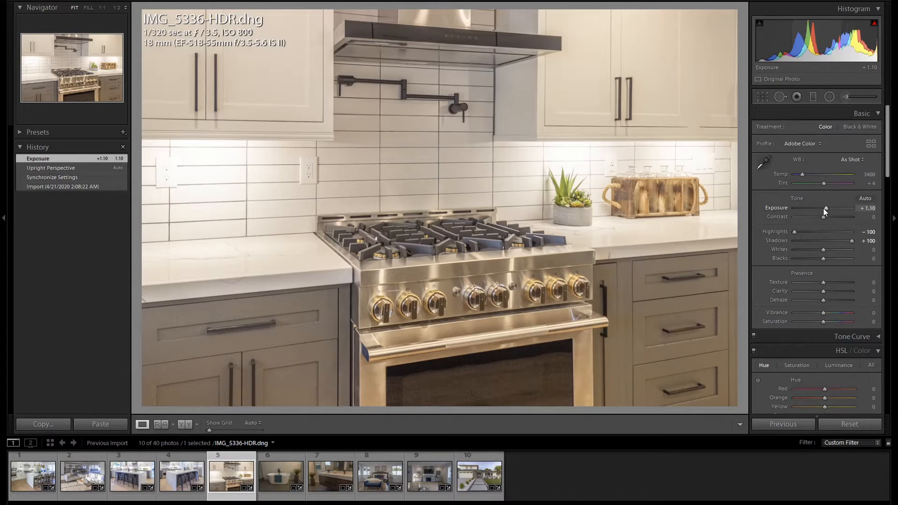
mouse_move(629, 249)
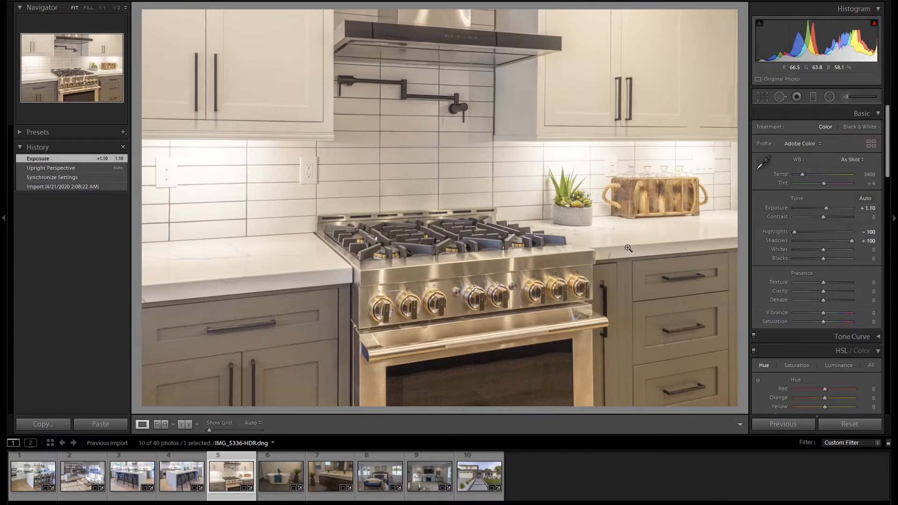
mouse_move(650, 206)
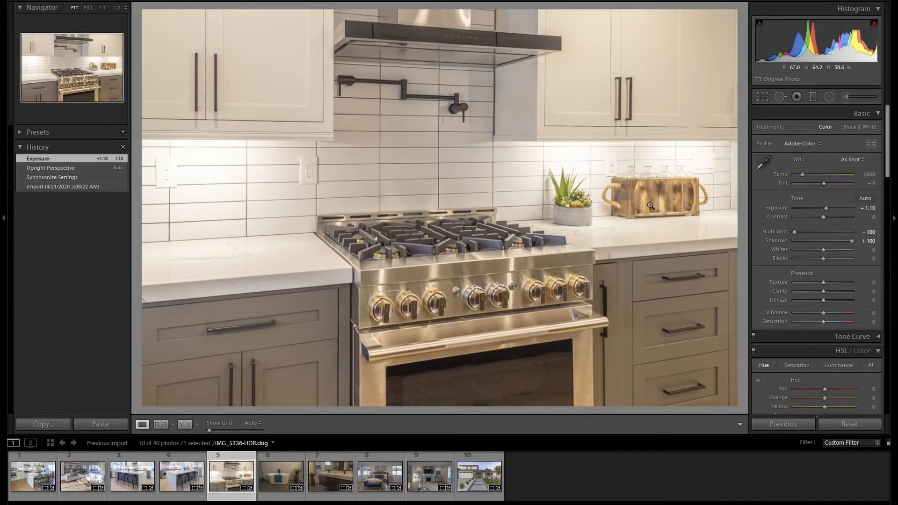
mouse_move(596, 159)
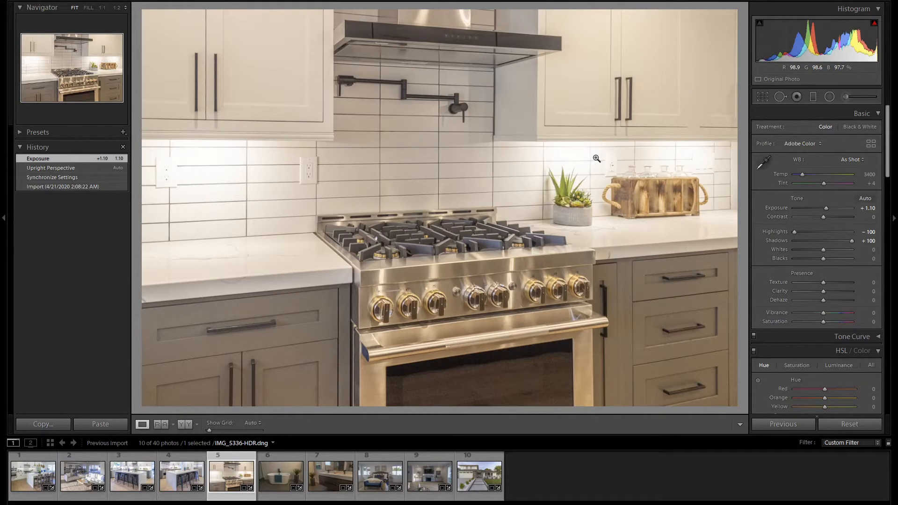
Step: Set white balance from a neutral white area, then move to the bathtub photo
click(763, 163)
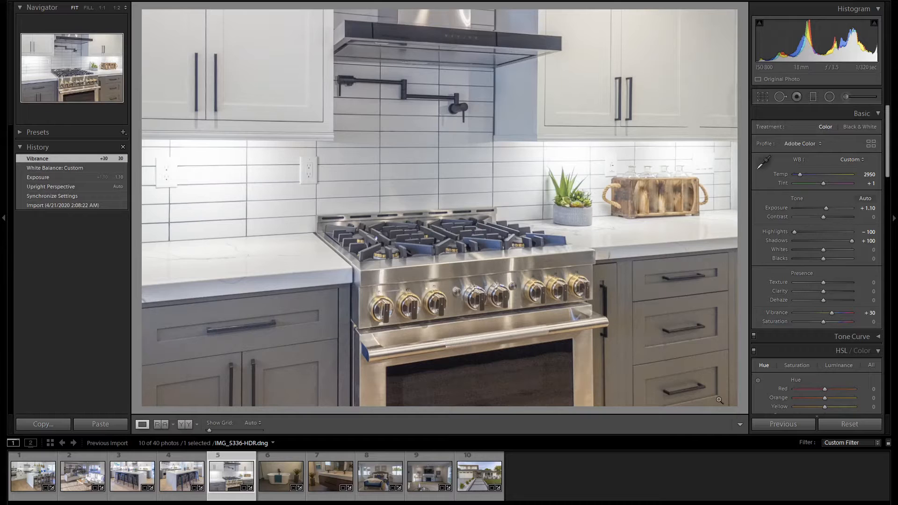
click(281, 475)
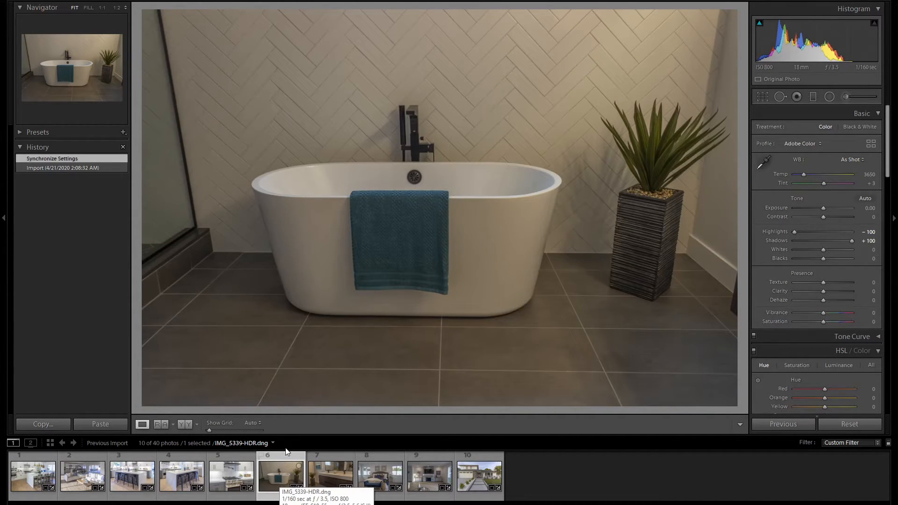
mouse_move(188, 231)
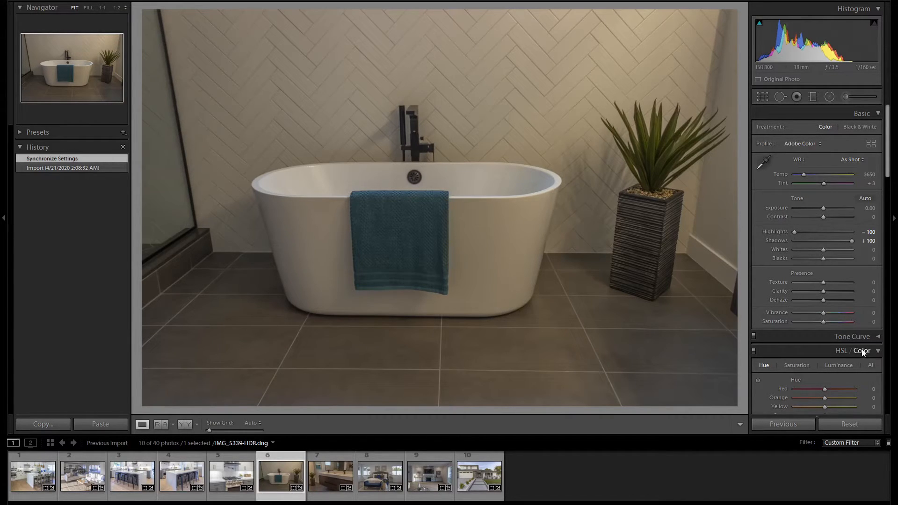
Step: Auto-straighten the bathtub photo's verticals with Upright Auto in Transform
scroll(down, 3)
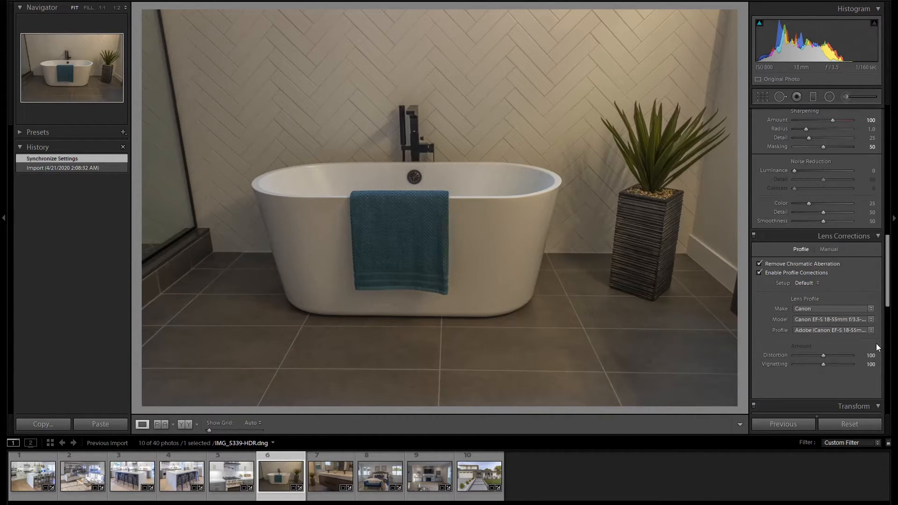
click(854, 406)
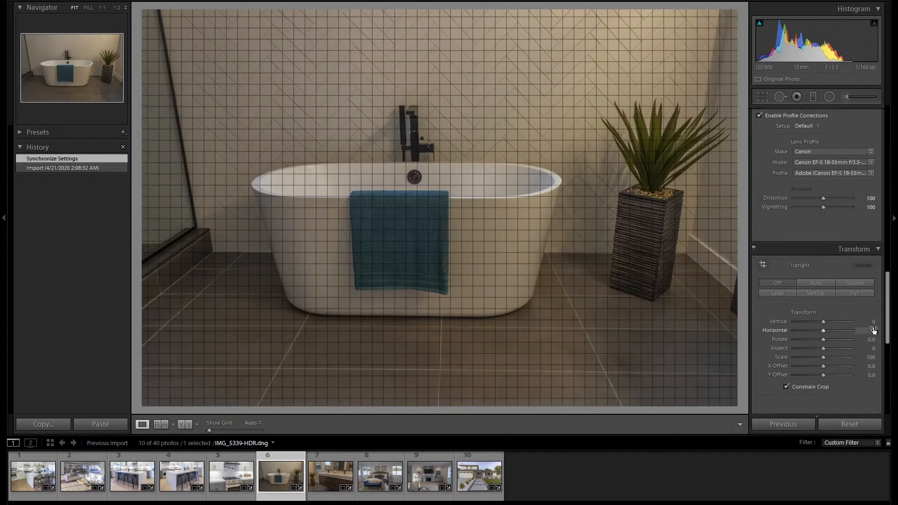
click(815, 282)
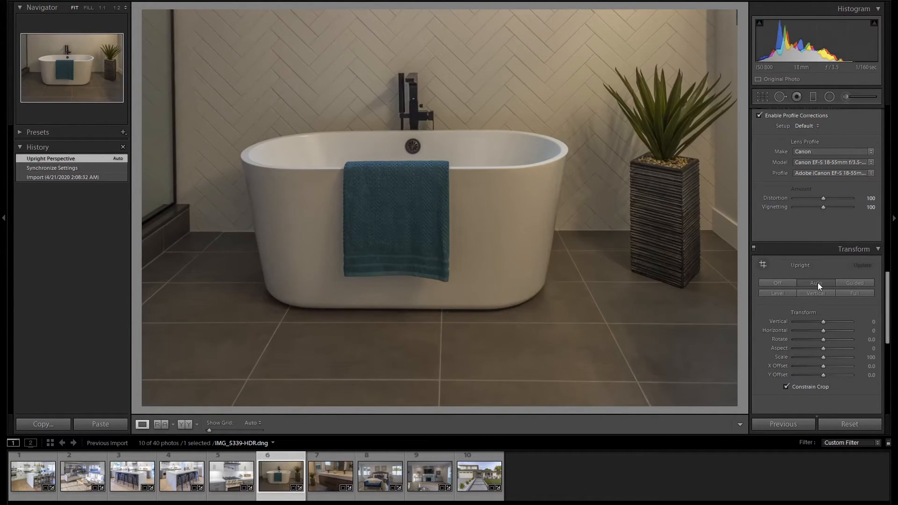
mouse_move(815, 282)
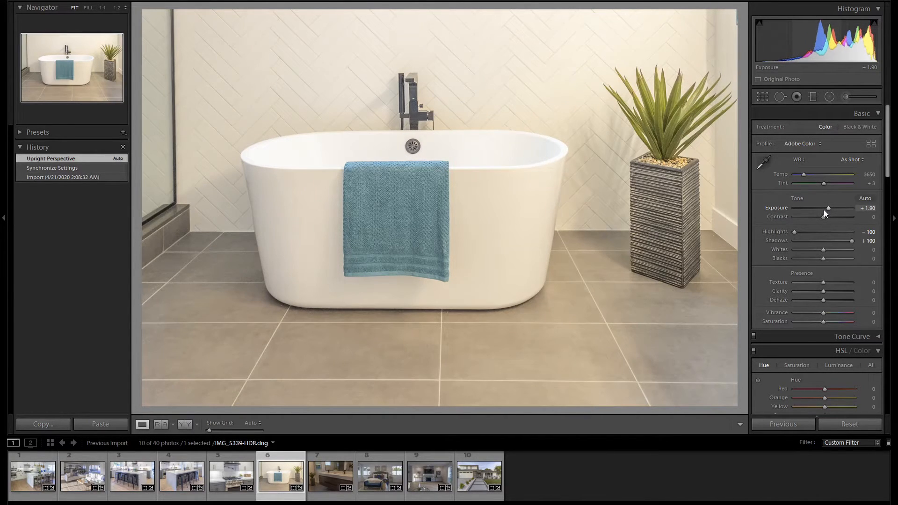
Step: Neutralise white balance by sampling the white tub with the WB eyedropper
click(763, 162)
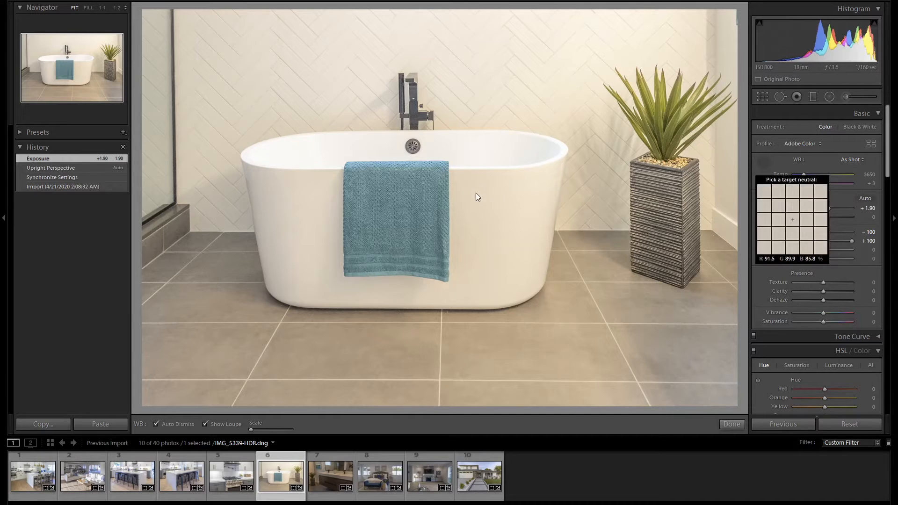
click(476, 195)
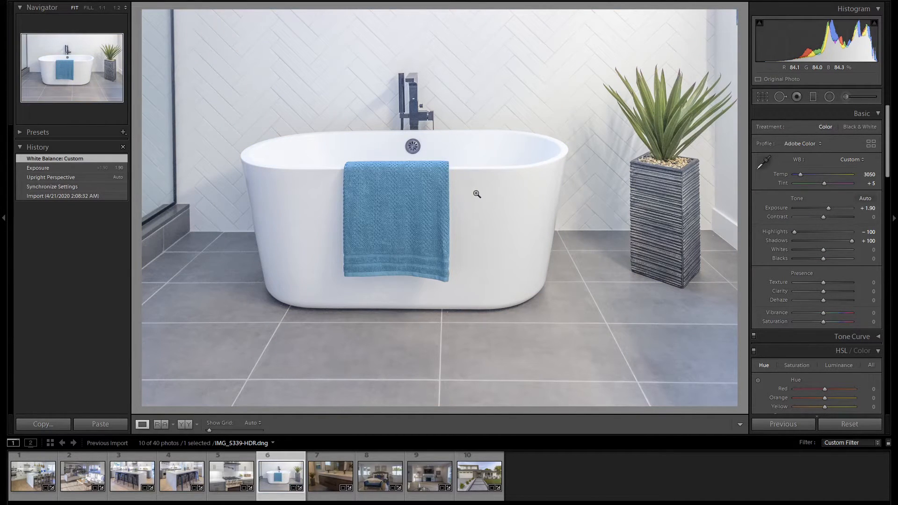
Step: Crop the bathtub photo tighter, readjust the crop, then move to the vanity photo
click(763, 96)
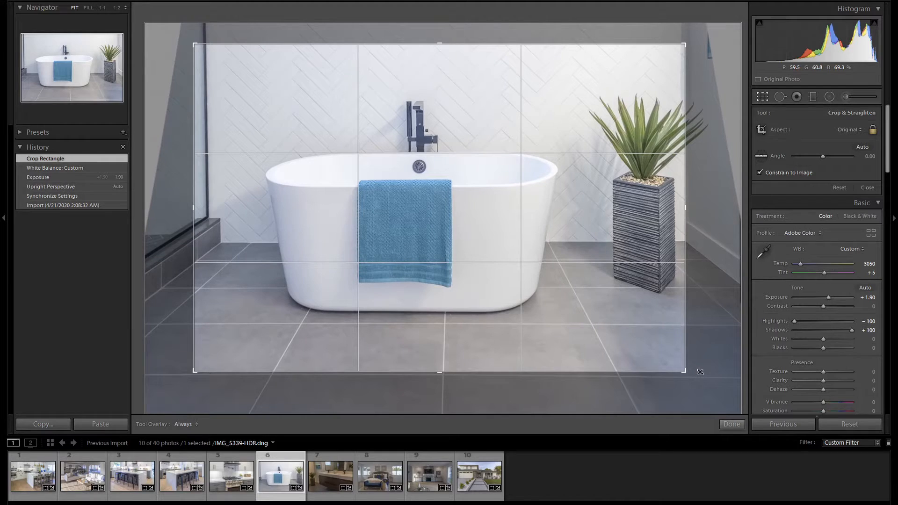
click(730, 424)
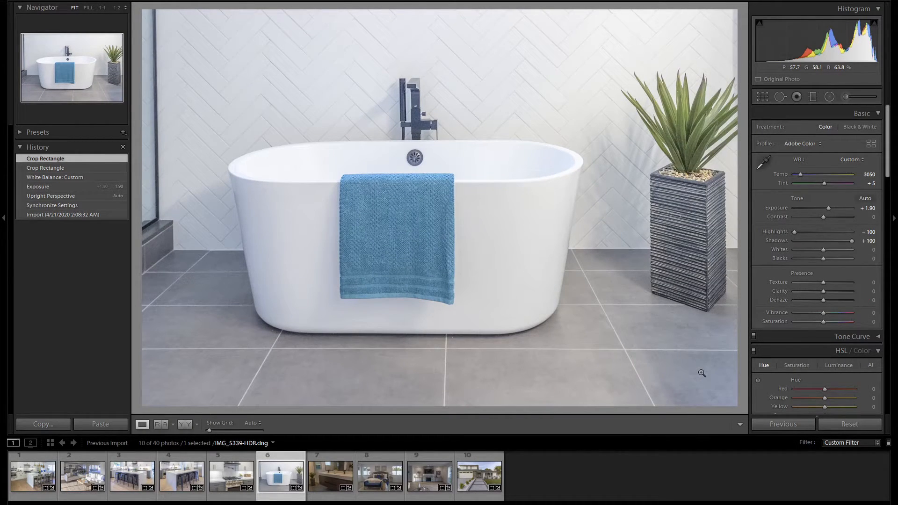
click(762, 96)
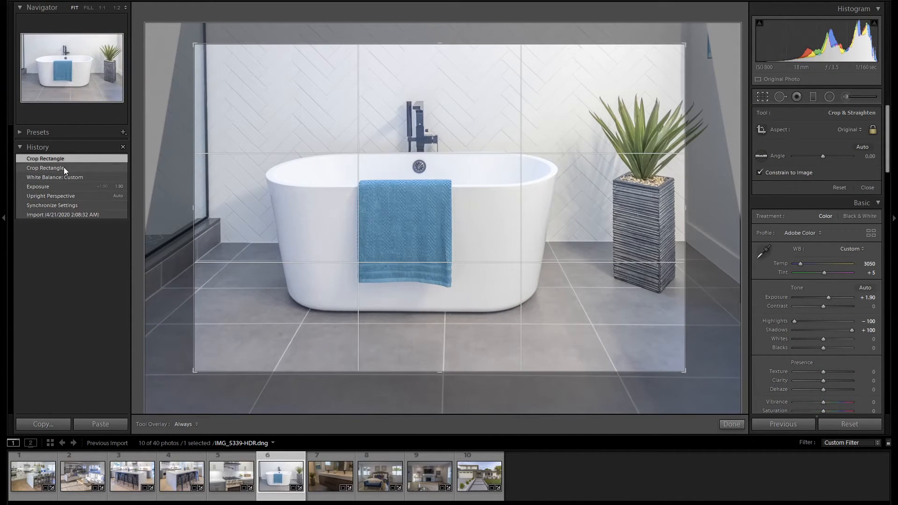
click(55, 176)
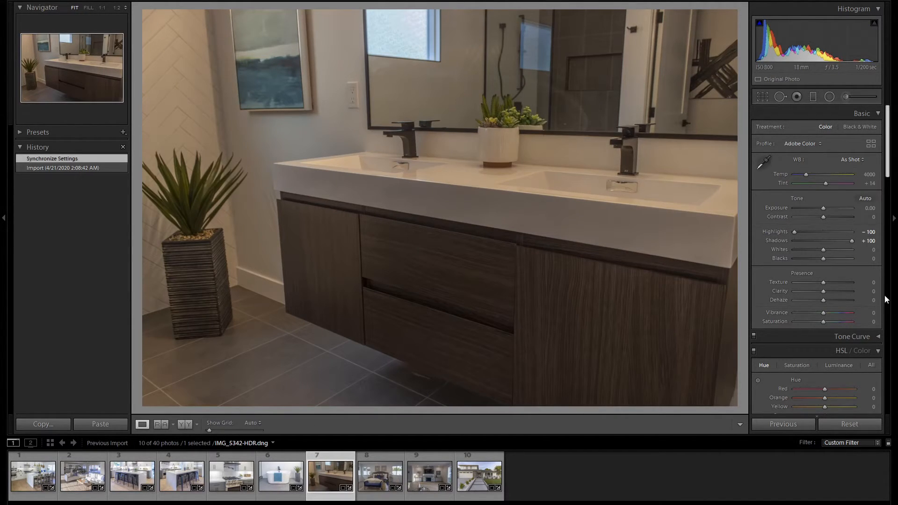
Step: Auto-straighten the vanity photo's verticals and pick a neutral spot for white balance
scroll(down, 3)
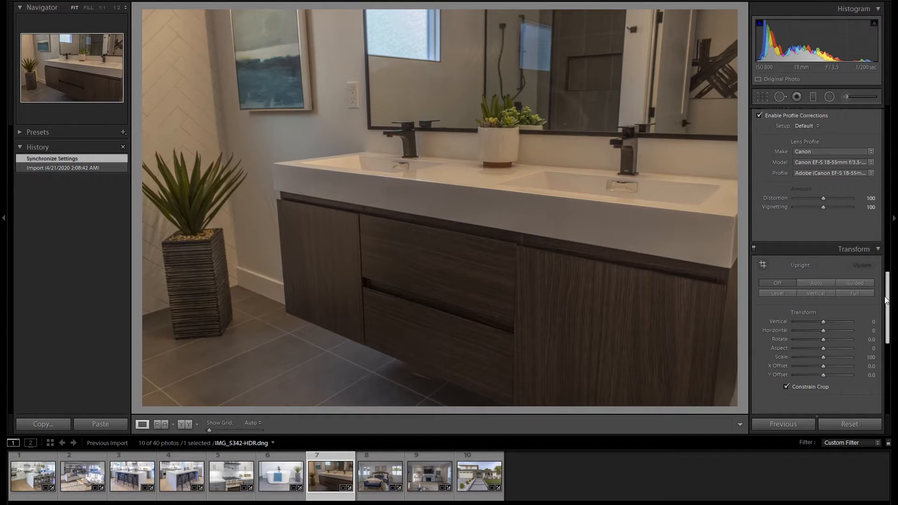
click(816, 282)
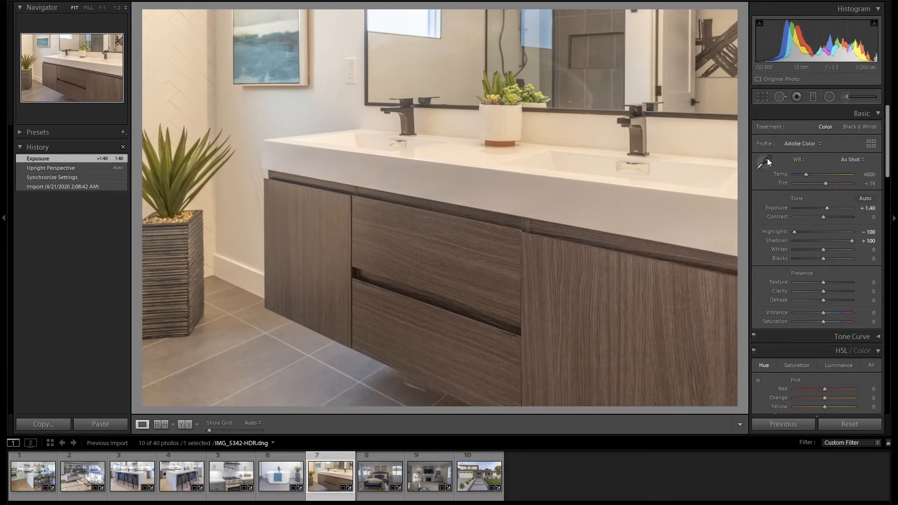
click(453, 177)
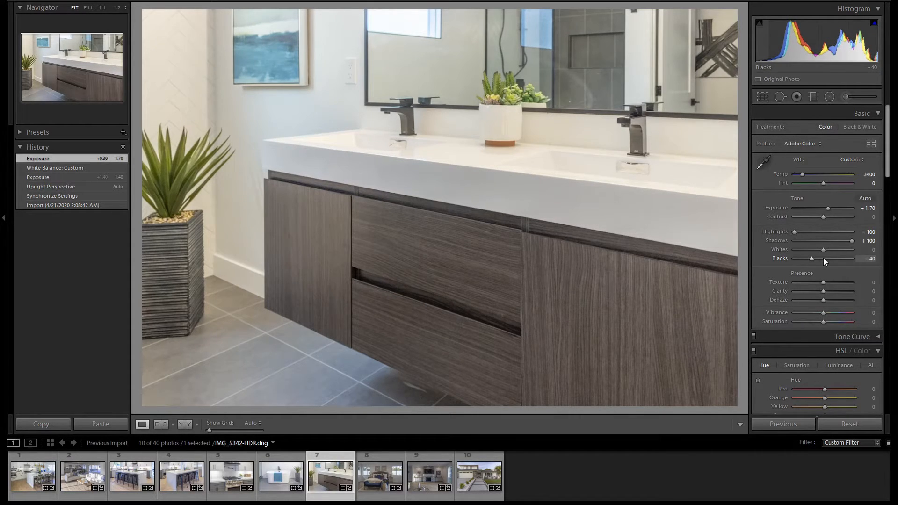
Step: Compare the vanity photo with the bathtub and kitchen photos, then bring up the bedroom photo
click(280, 474)
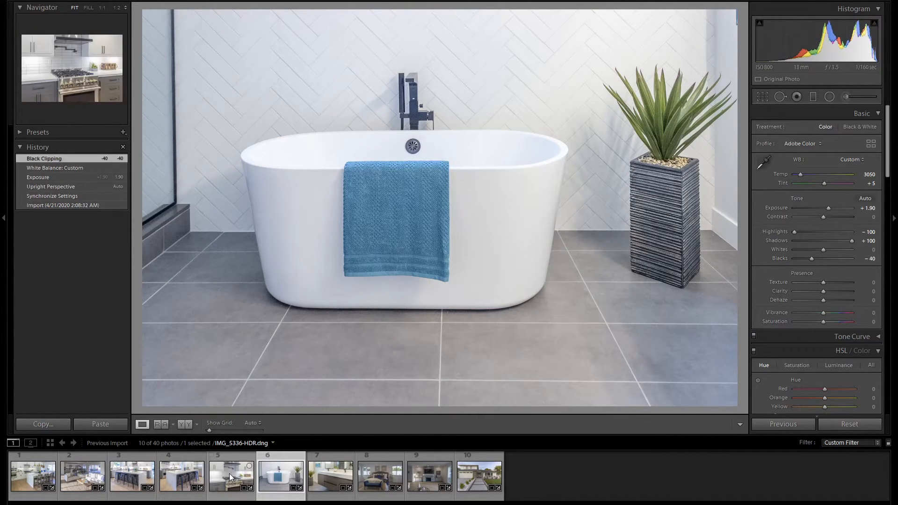
click(231, 475)
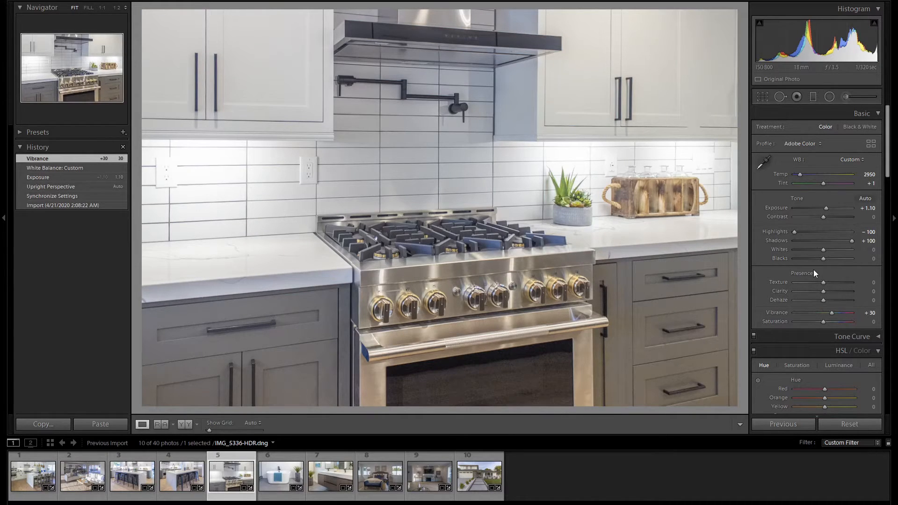
click(132, 476)
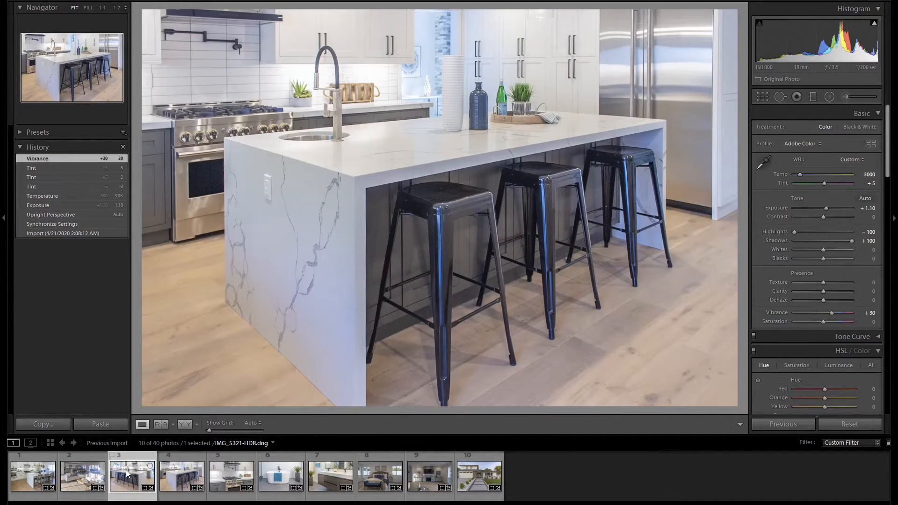
click(330, 475)
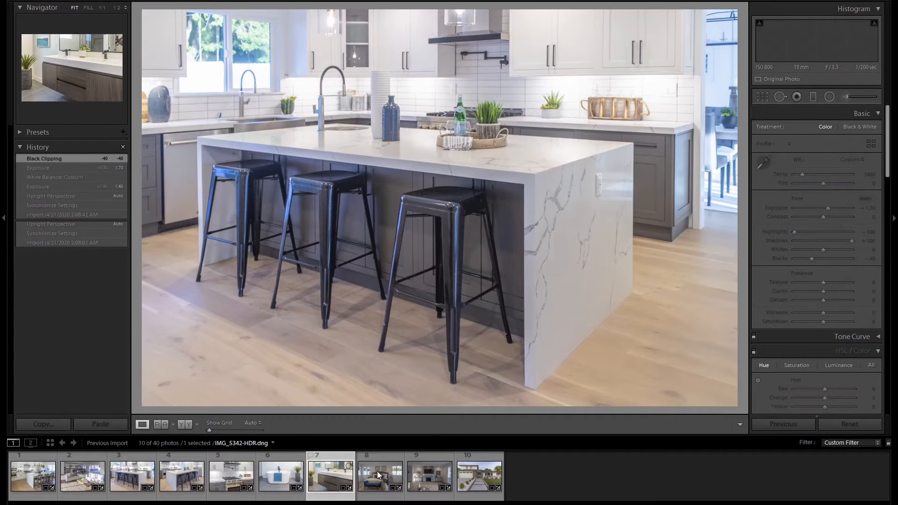
click(380, 475)
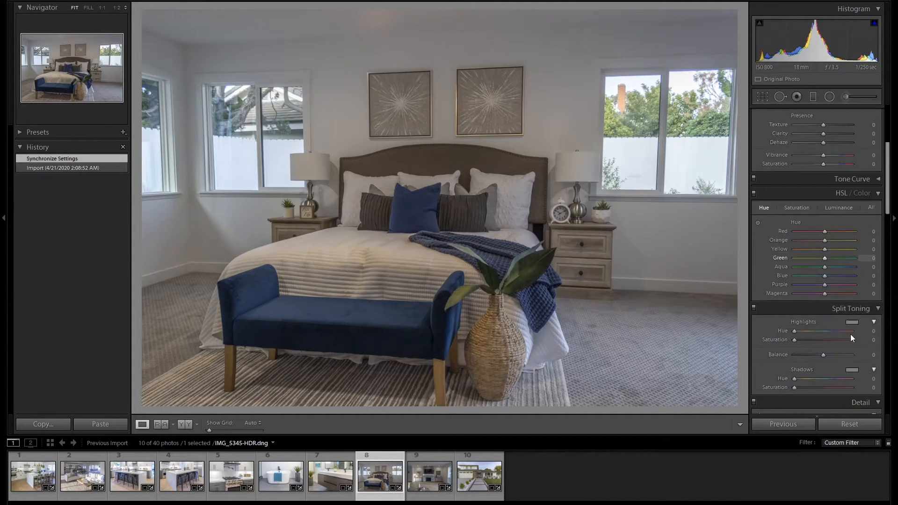
Step: Auto-straighten the bedroom photo's verticals with Upright Auto in Transform
scroll(down, 3)
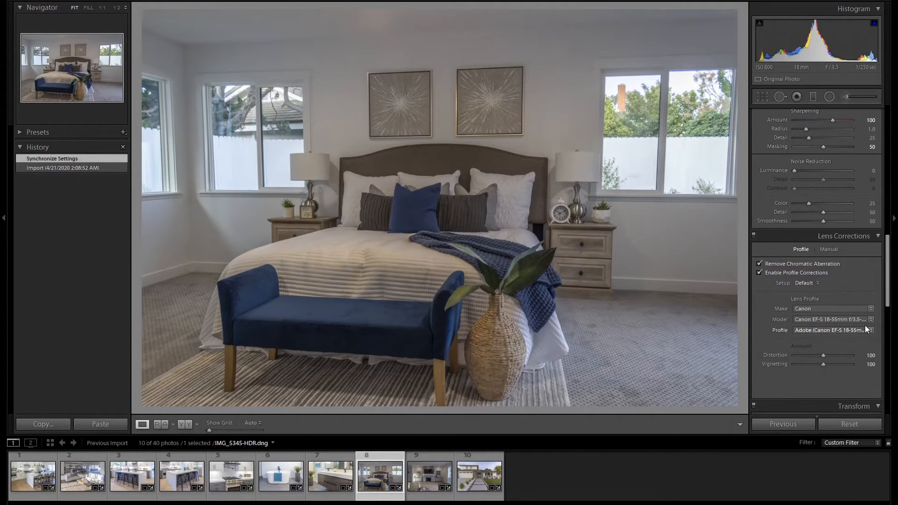
click(854, 406)
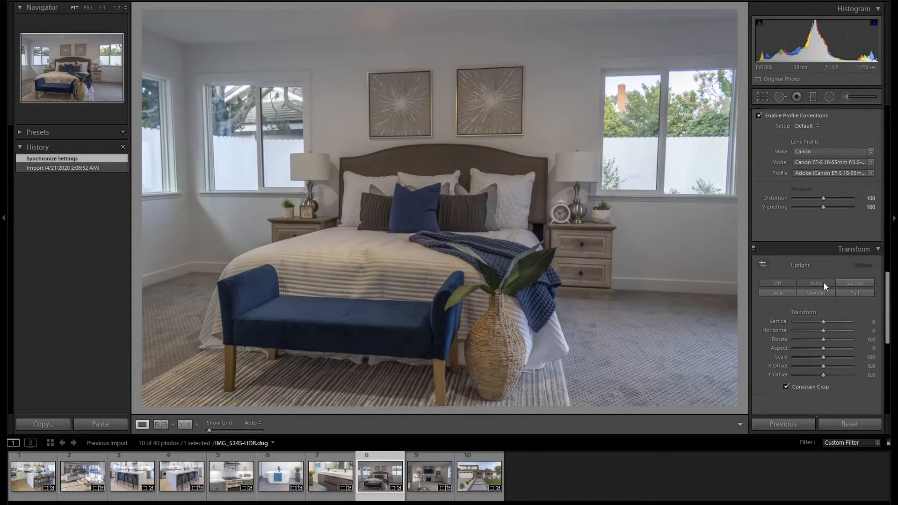
click(815, 282)
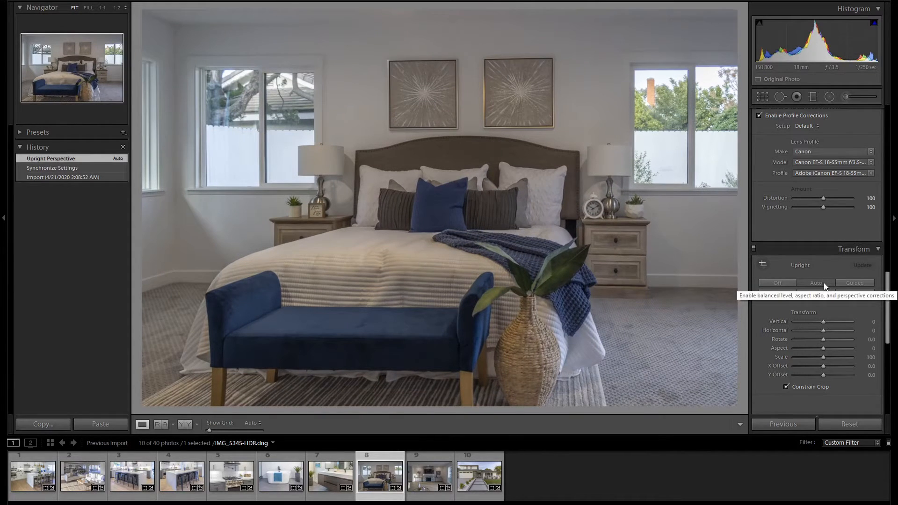
click(815, 283)
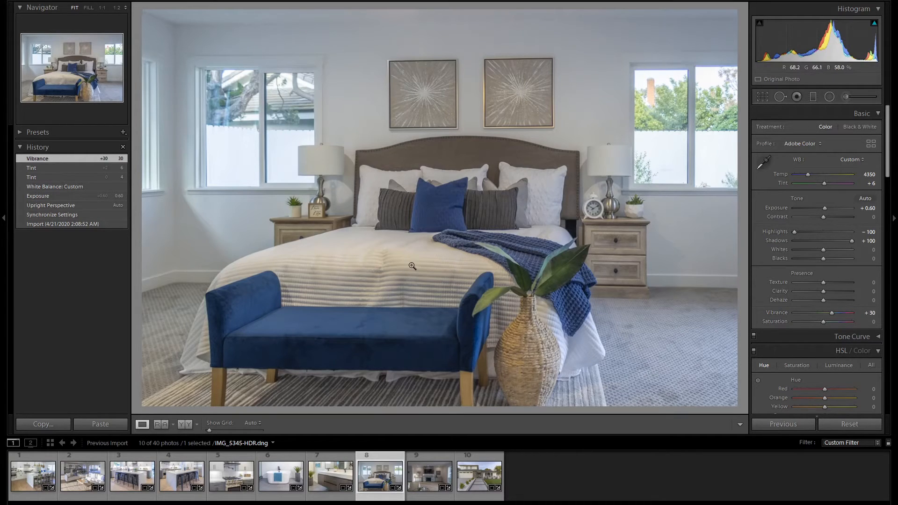
scroll(down, 3)
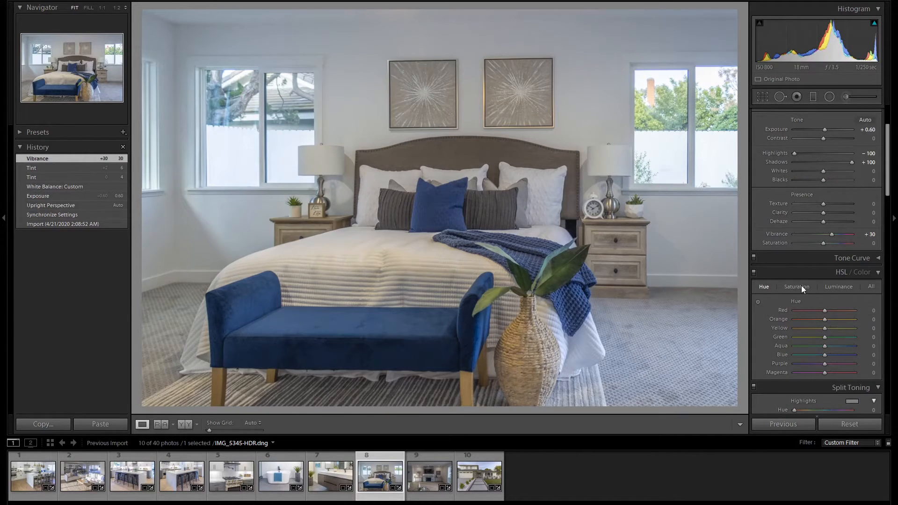
Step: Reduce Orange and Yellow HSL saturation to about -44 and -43, toggling the panel to compare
click(796, 287)
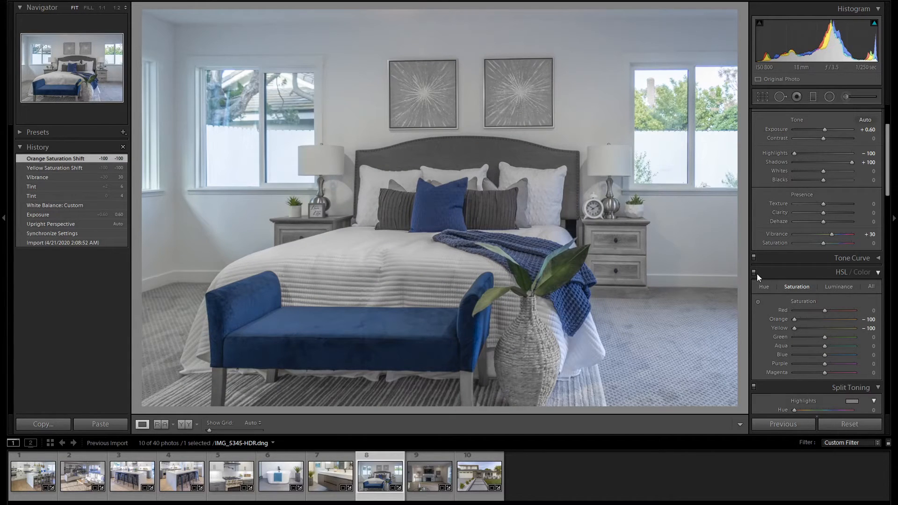
click(754, 273)
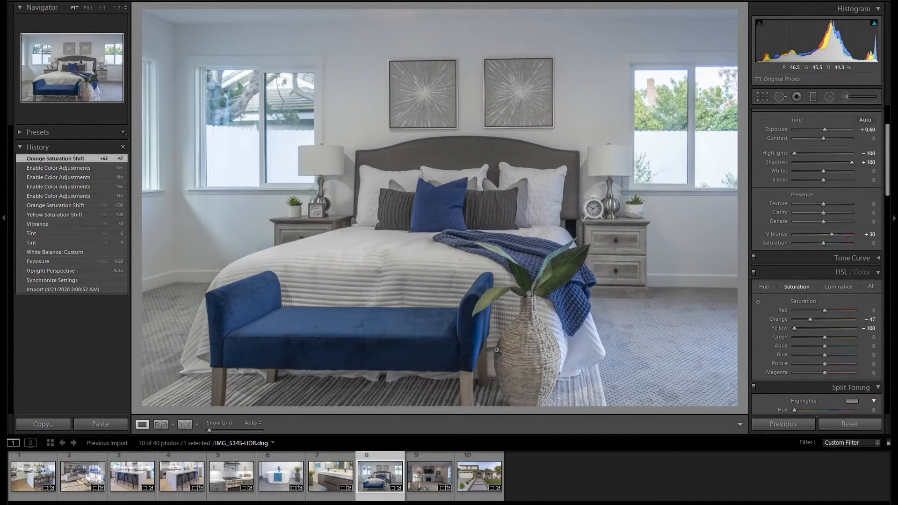
mouse_move(816, 324)
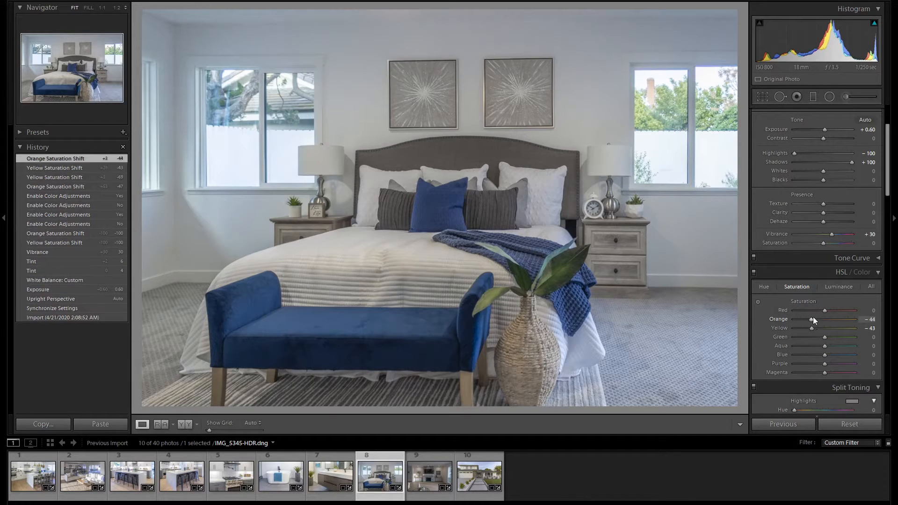
click(830, 97)
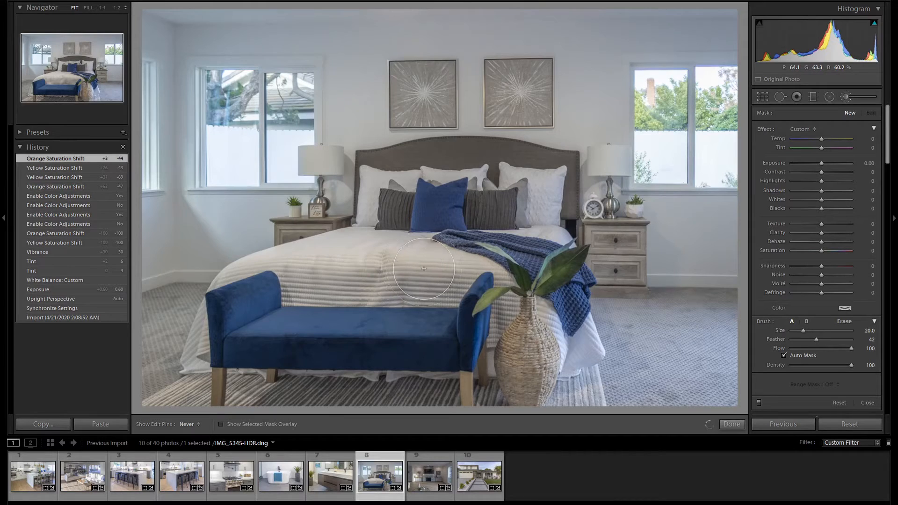
Step: Brush over the striped bedspread and desaturate the painted area to -62
click(311, 270)
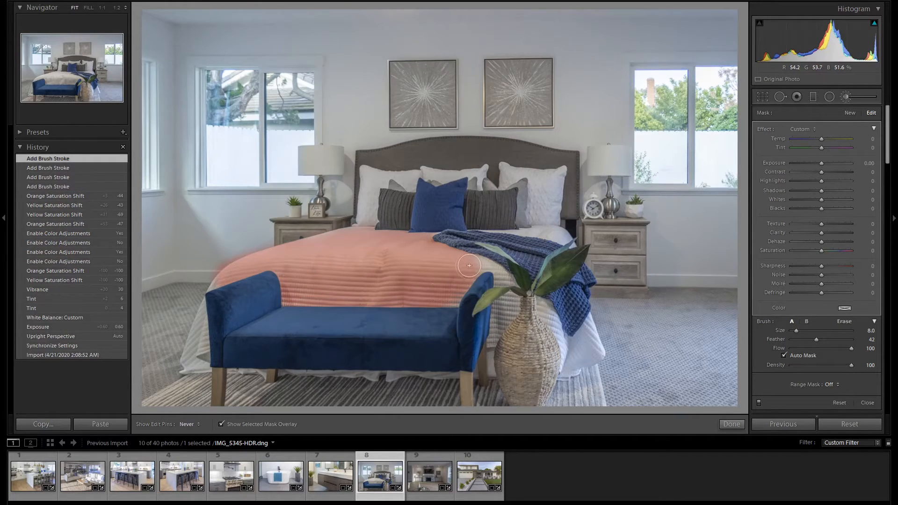
click(449, 290)
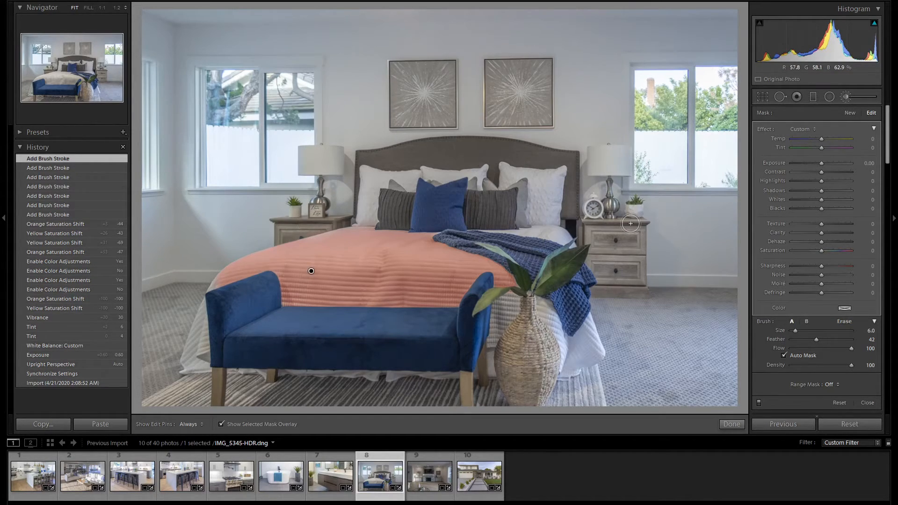
click(222, 425)
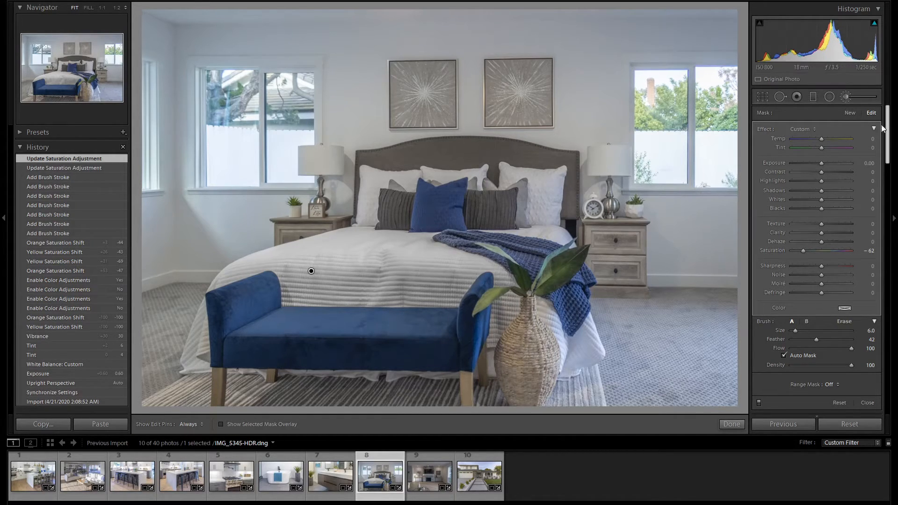
click(732, 424)
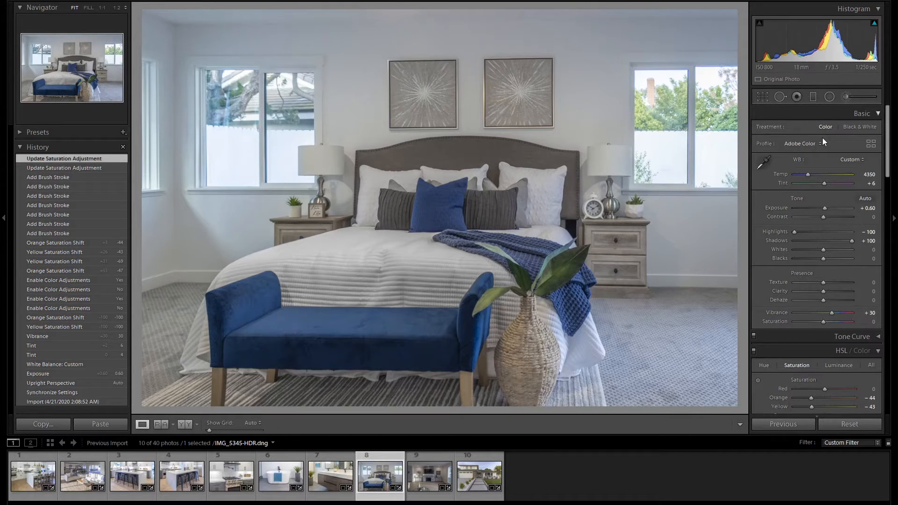
Step: Bring up the fireplace living room photo for editing
click(429, 475)
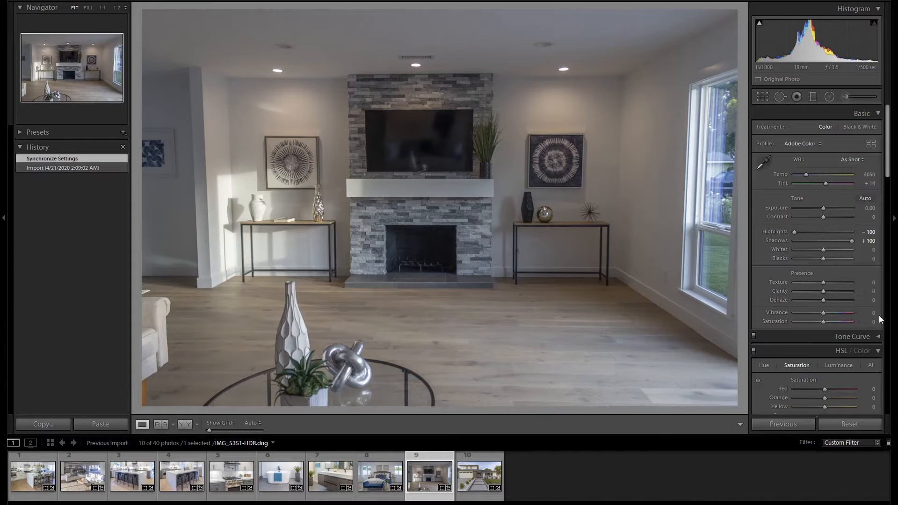
Step: Auto-straighten the living room's verticals and raise Exposure to +1.10
scroll(down, 3)
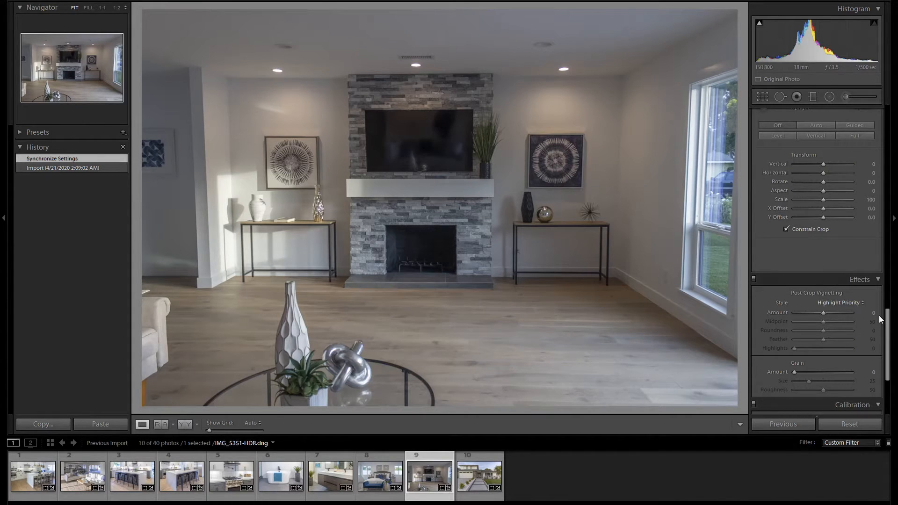
click(815, 124)
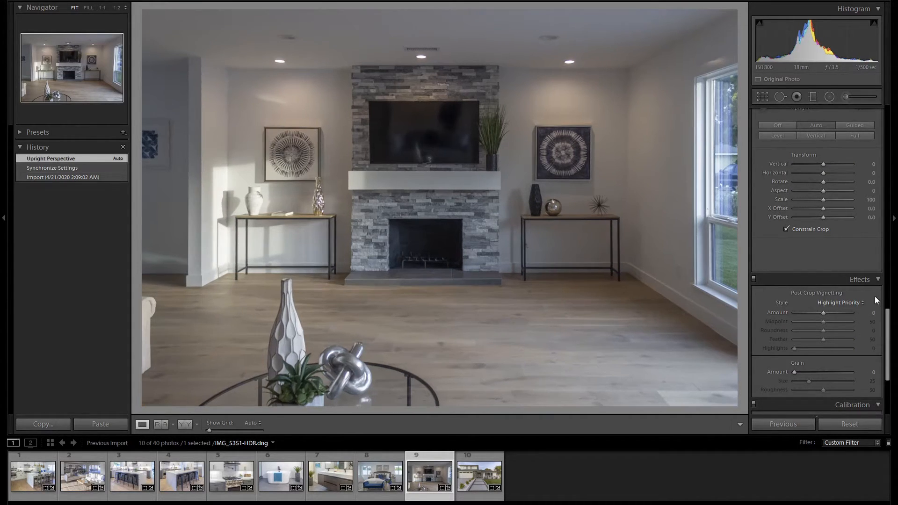
scroll(up, 3)
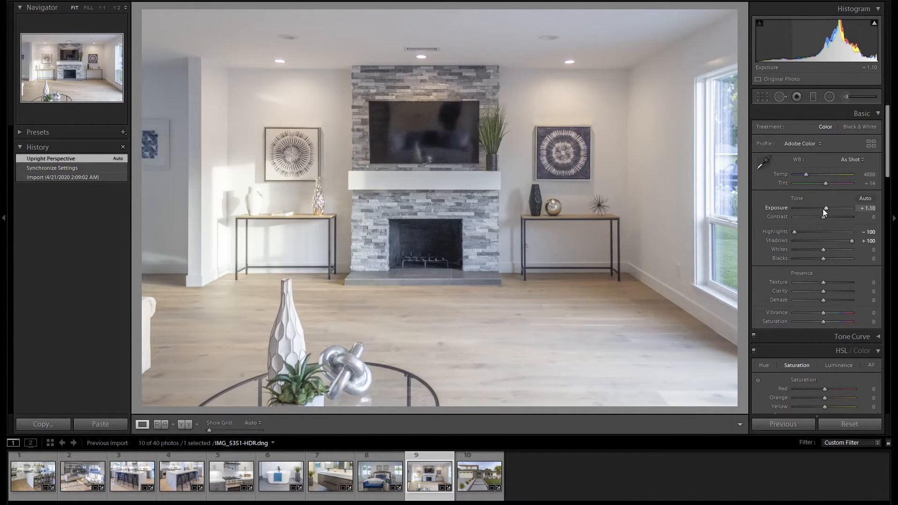
click(763, 163)
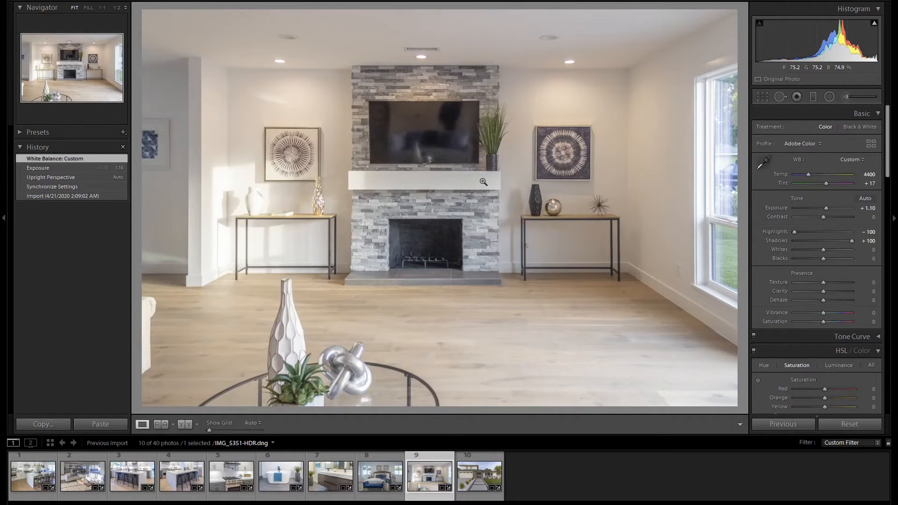
Step: Sample a neutral wall for white balance, then move to the house exterior photo
click(763, 162)
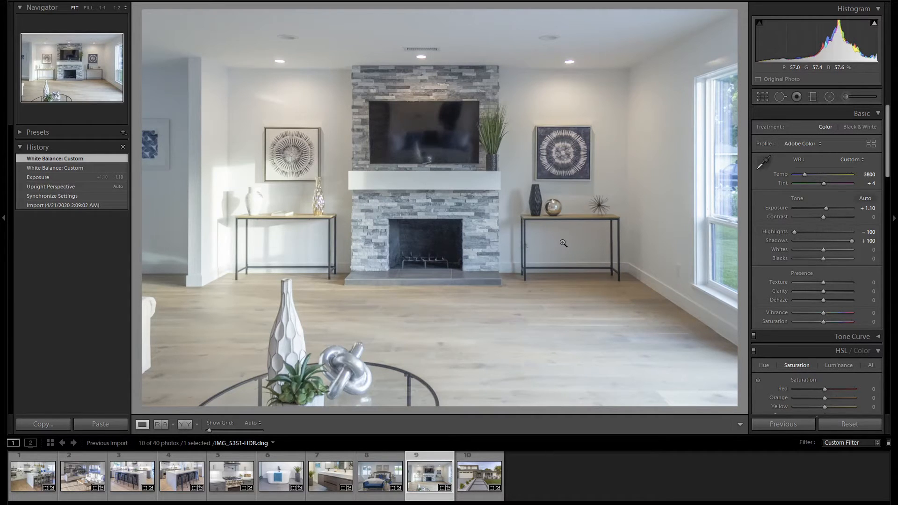
click(479, 475)
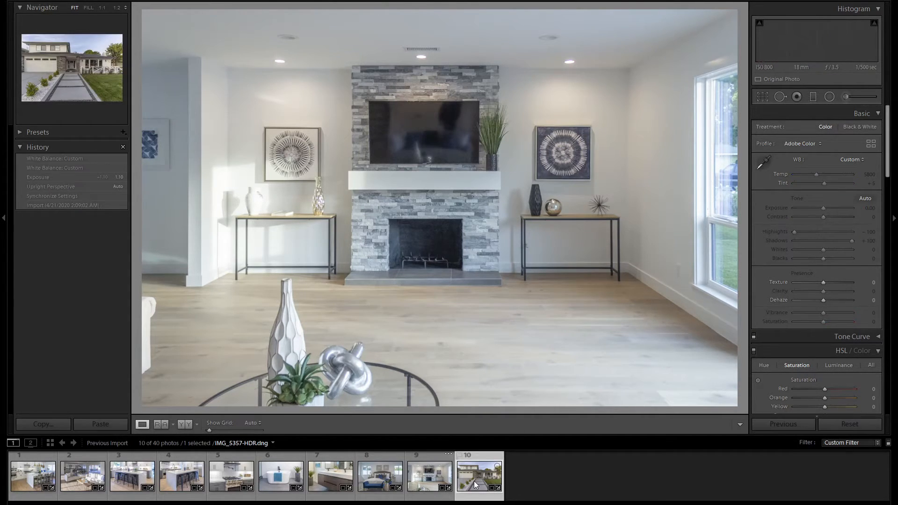
Step: Select the house exterior photo and scroll the Develop panel past Transform to HSL/Color Saturation
click(479, 475)
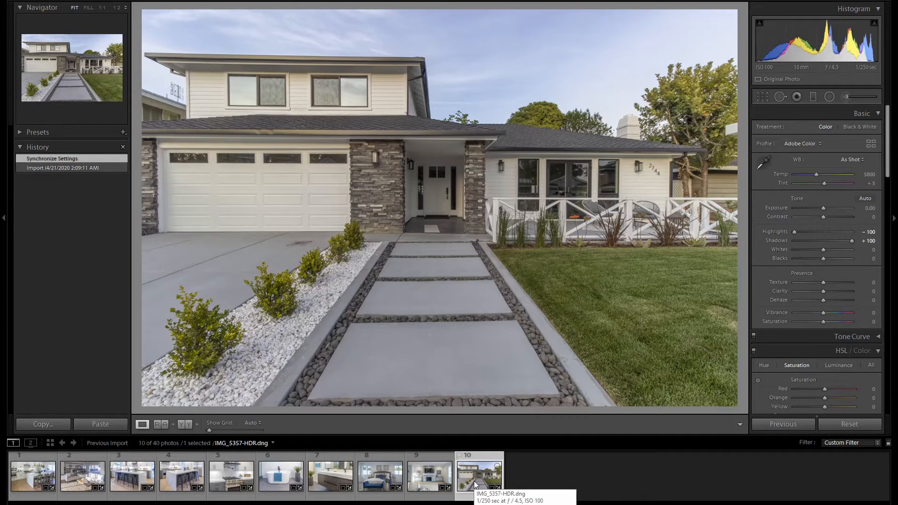
scroll(down, 3)
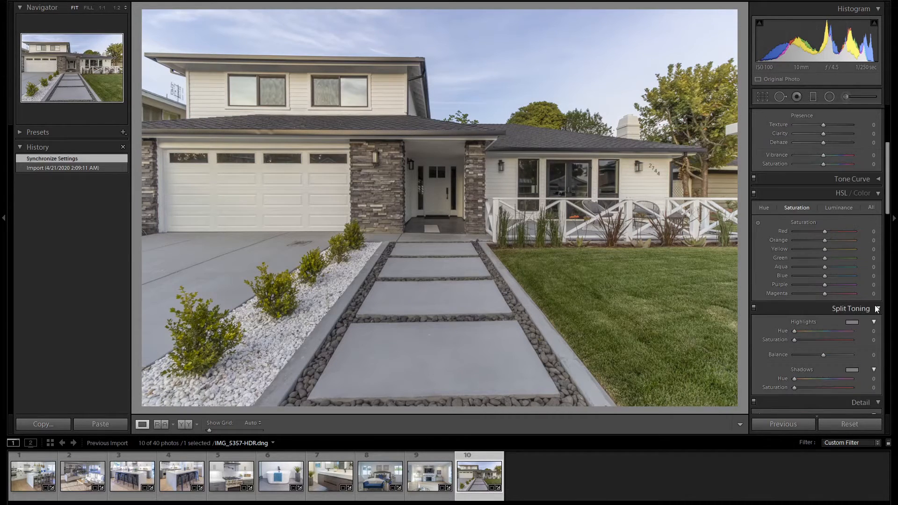
scroll(down, 3)
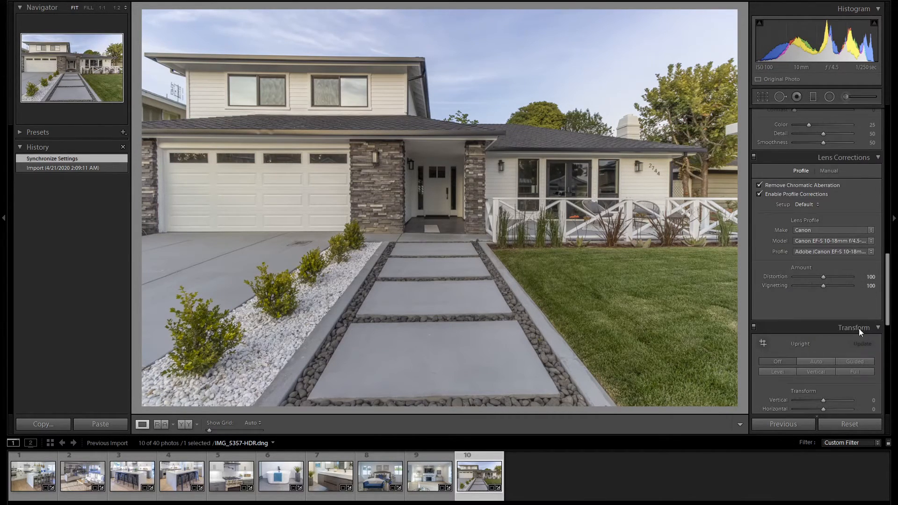
click(816, 361)
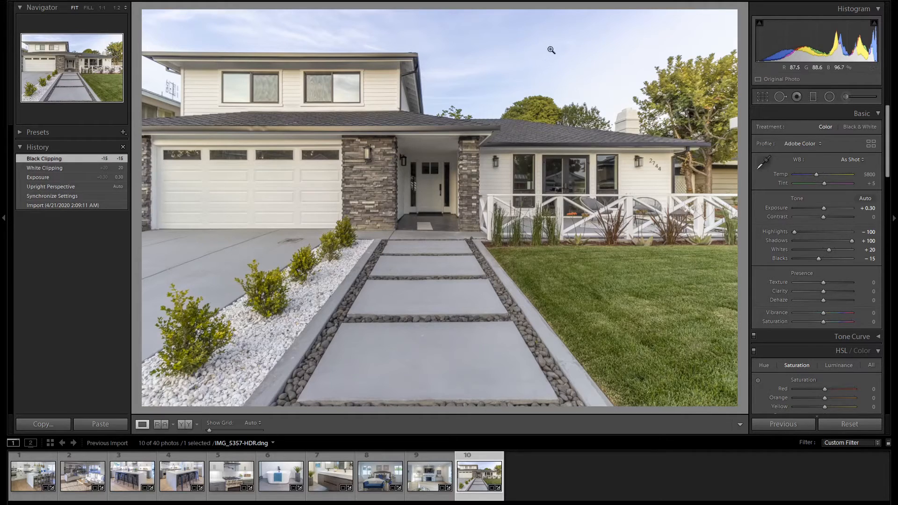
mouse_move(624, 44)
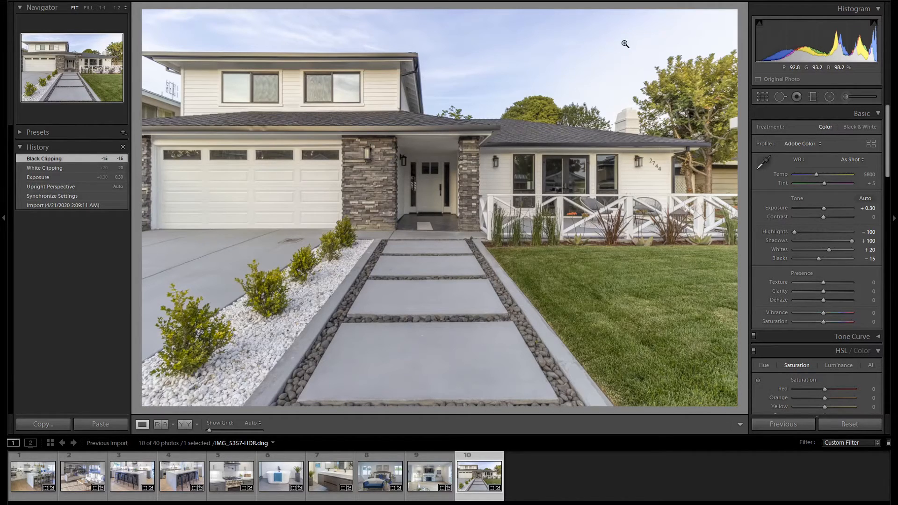
scroll(down, 3)
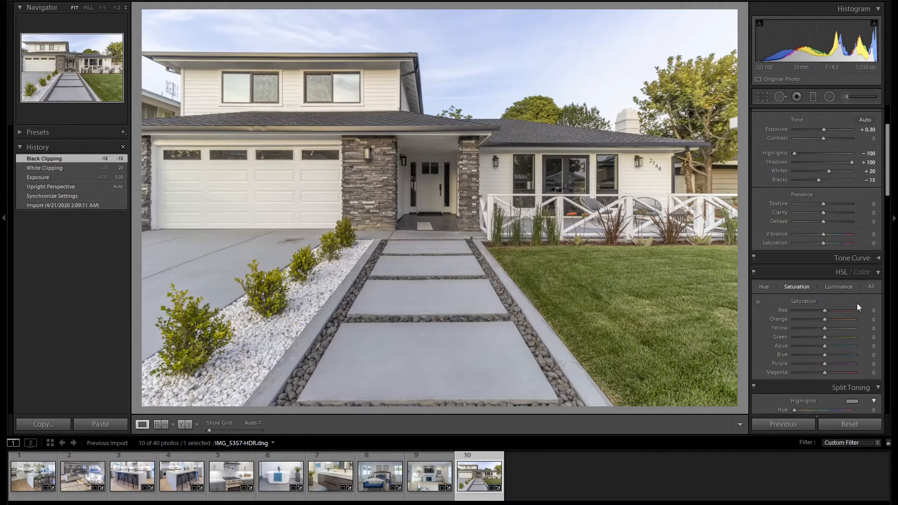
Step: Set Blue saturation +10 with darker luminance, Green saturation +55, and Whites +40
click(839, 286)
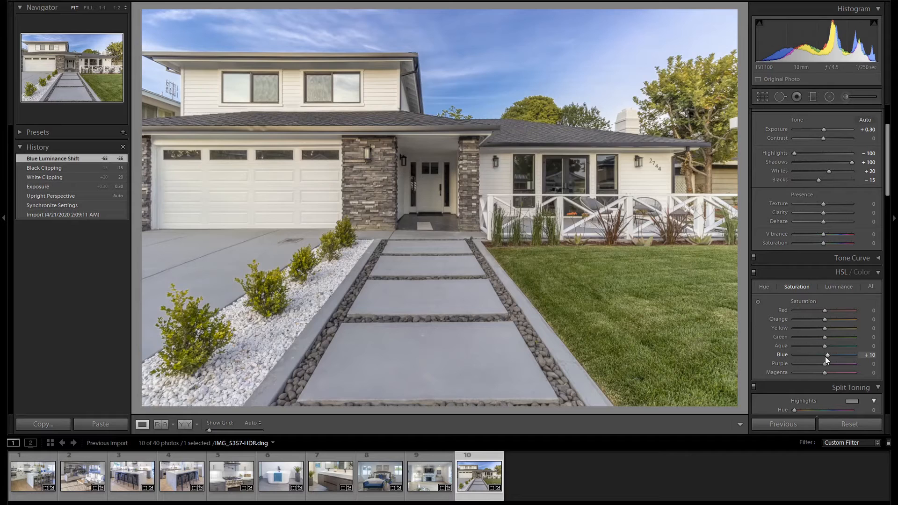
click(838, 286)
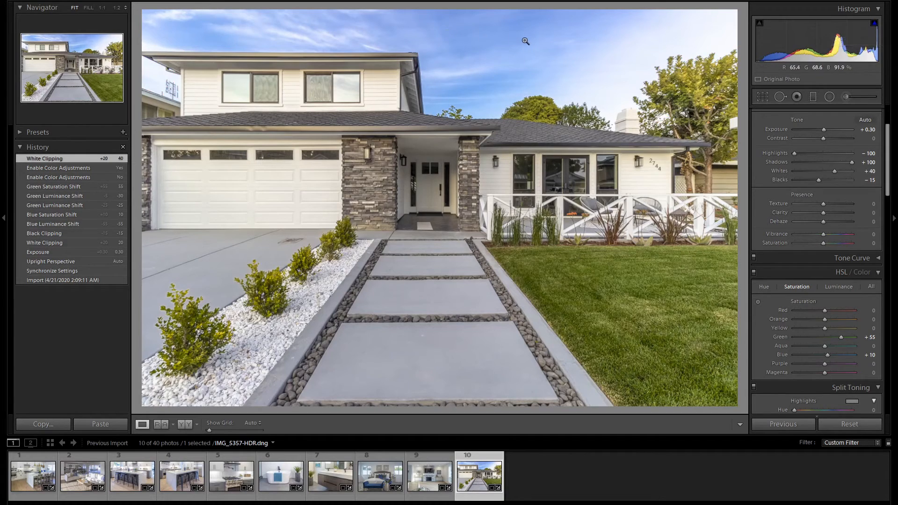
mouse_move(822, 205)
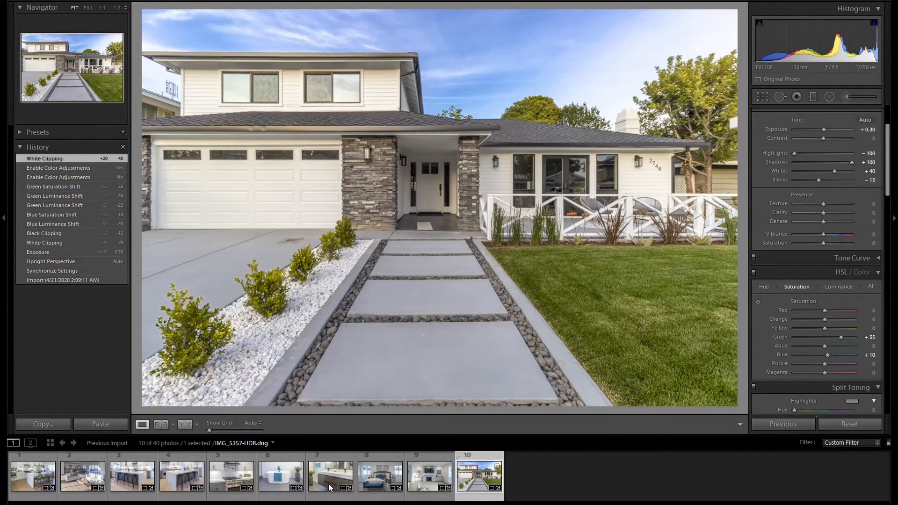
Step: Review each edited photo via the filmstrip from the kitchen through the exterior, returning to the first kitchen shot
click(33, 475)
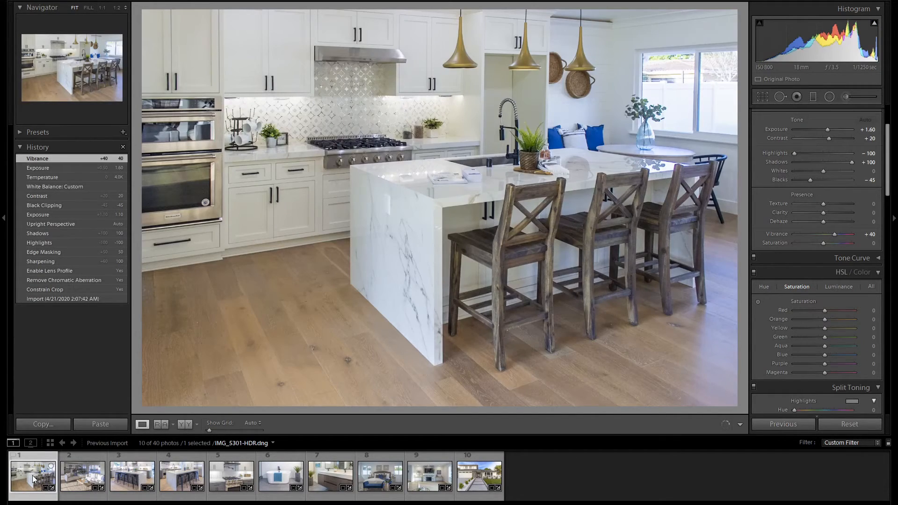
mouse_move(33, 479)
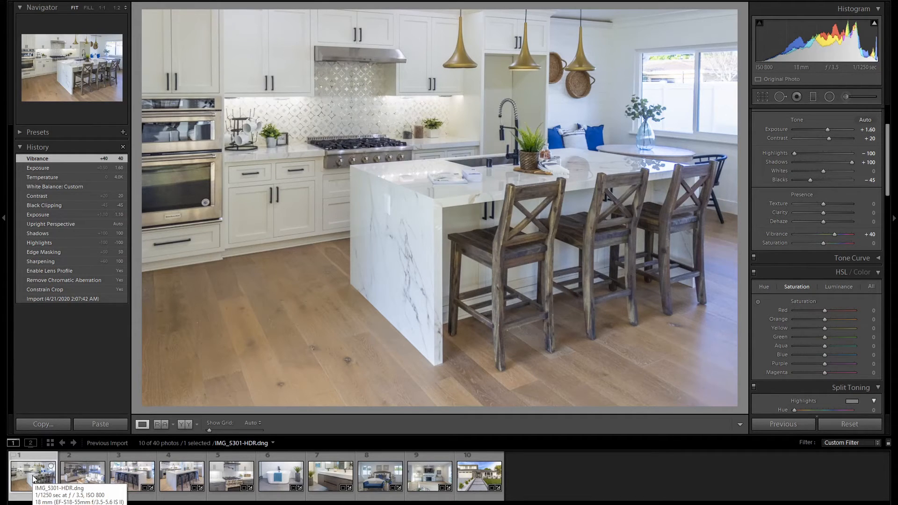
click(82, 475)
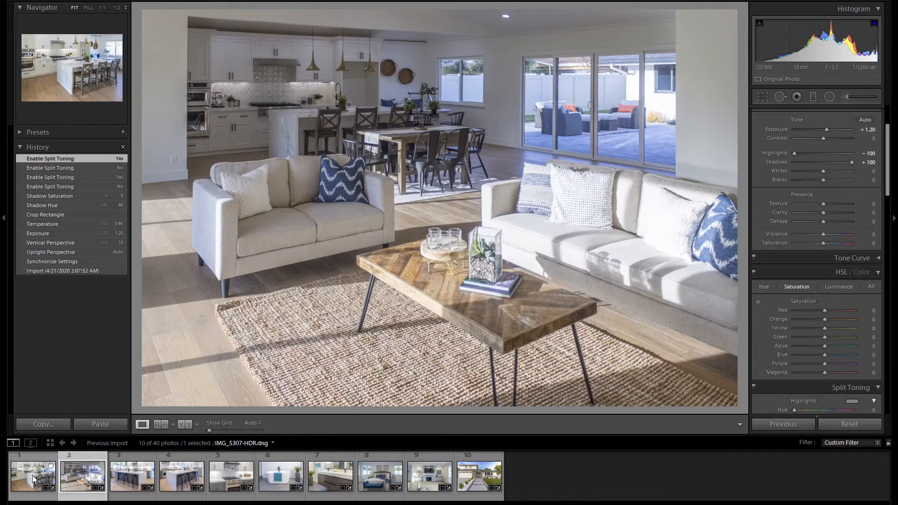
click(132, 474)
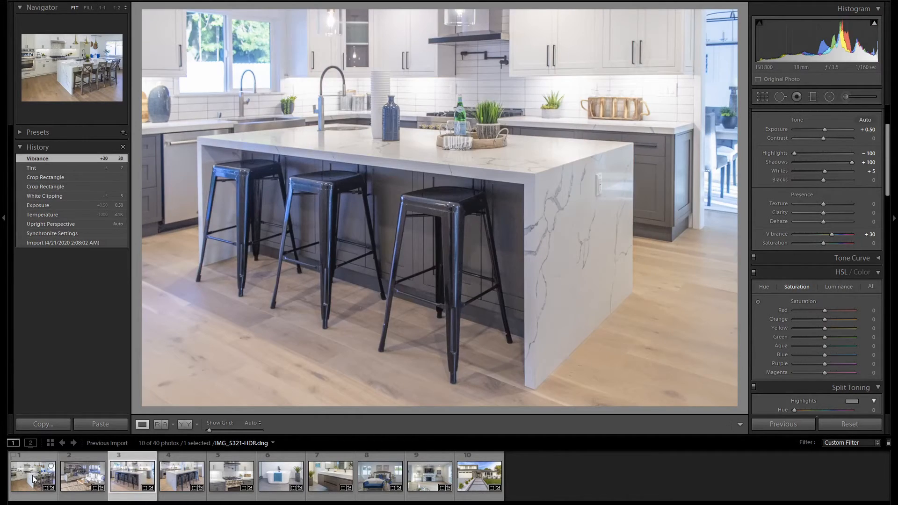
click(231, 475)
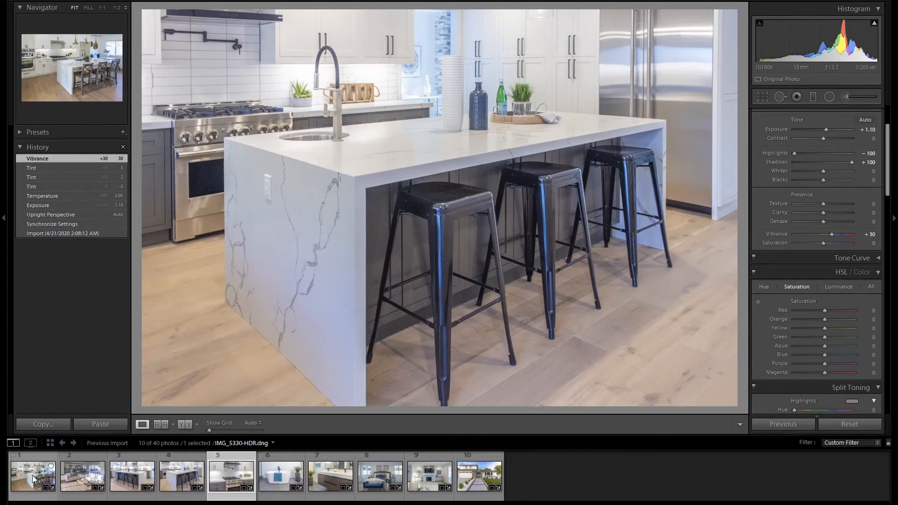
click(280, 475)
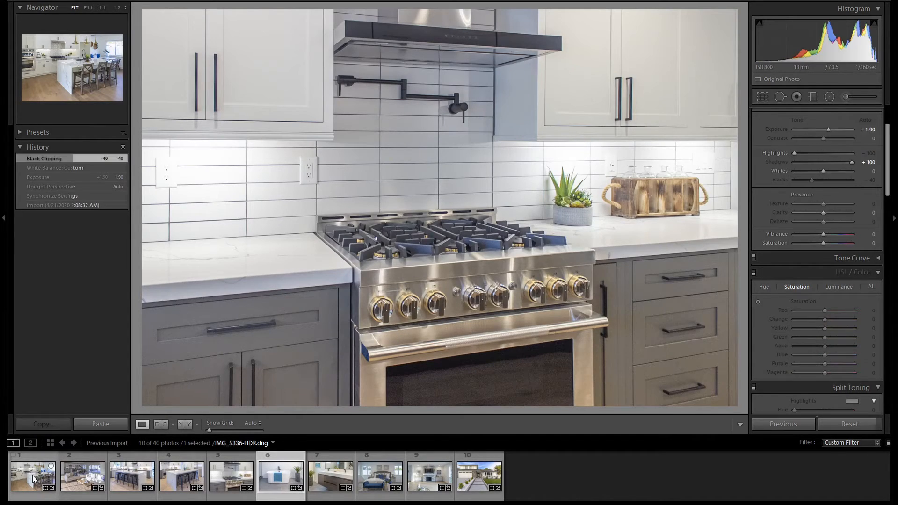
click(331, 475)
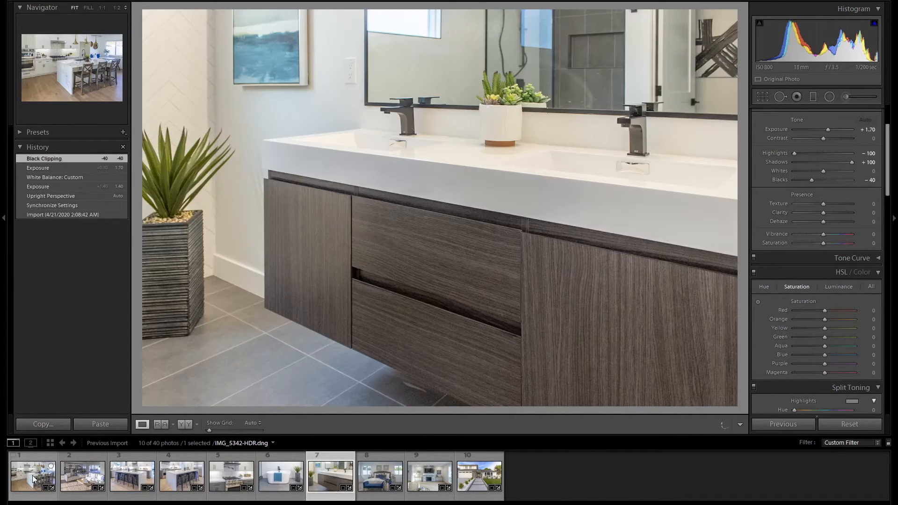
click(378, 476)
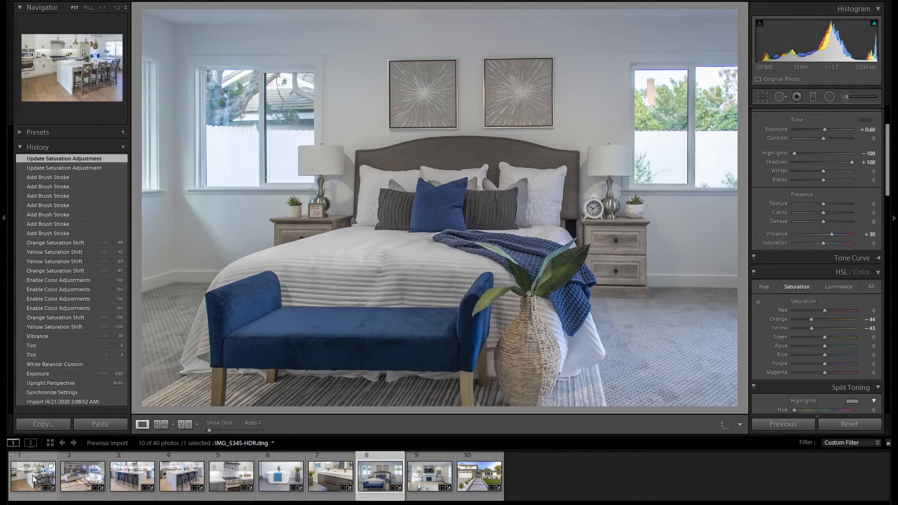
click(429, 475)
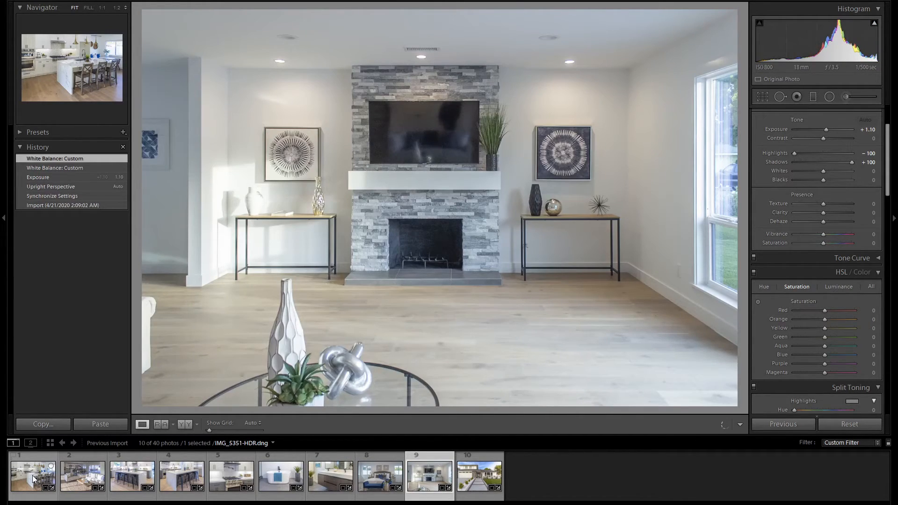
click(478, 476)
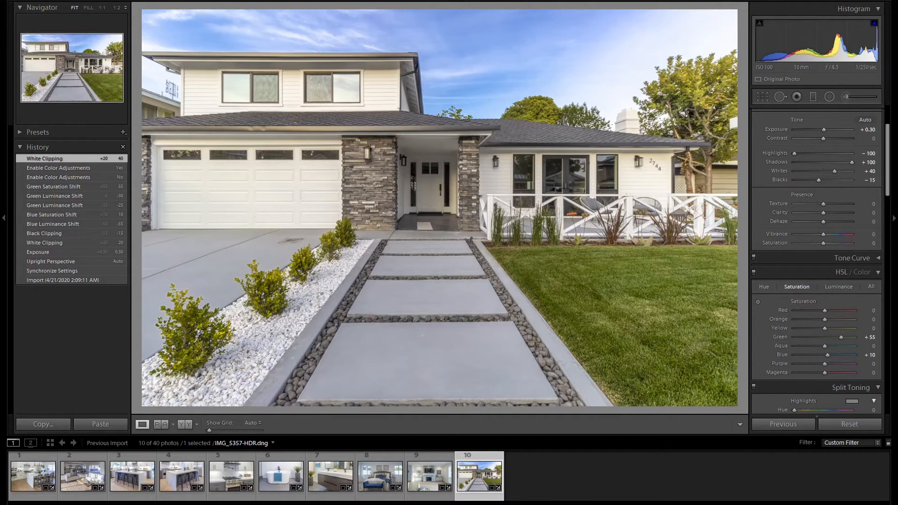
click(33, 475)
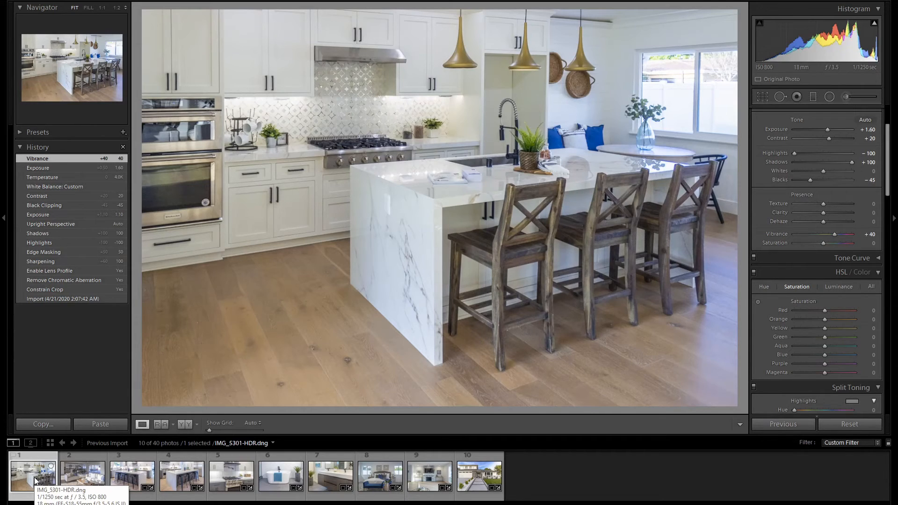
mouse_move(727, 92)
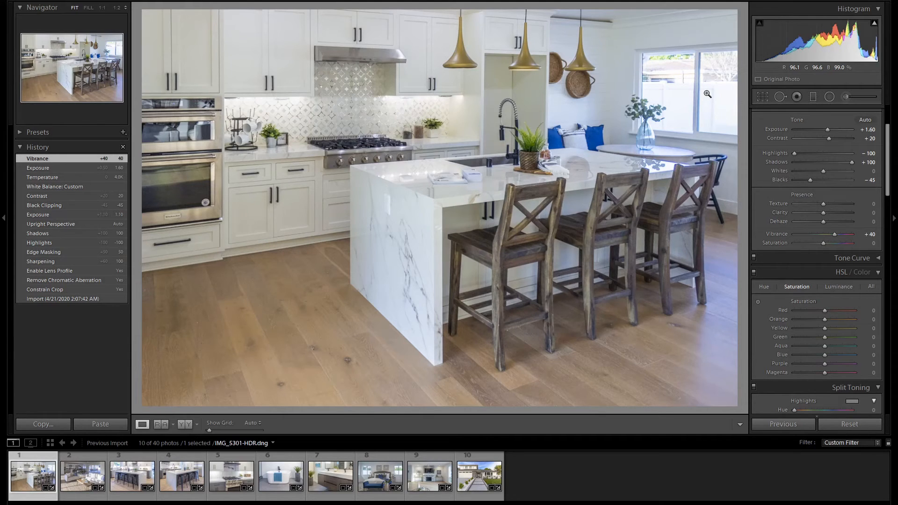
Step: Step through the living room, island, range, bedroom and fireplace photos, ending on the house exterior
click(83, 477)
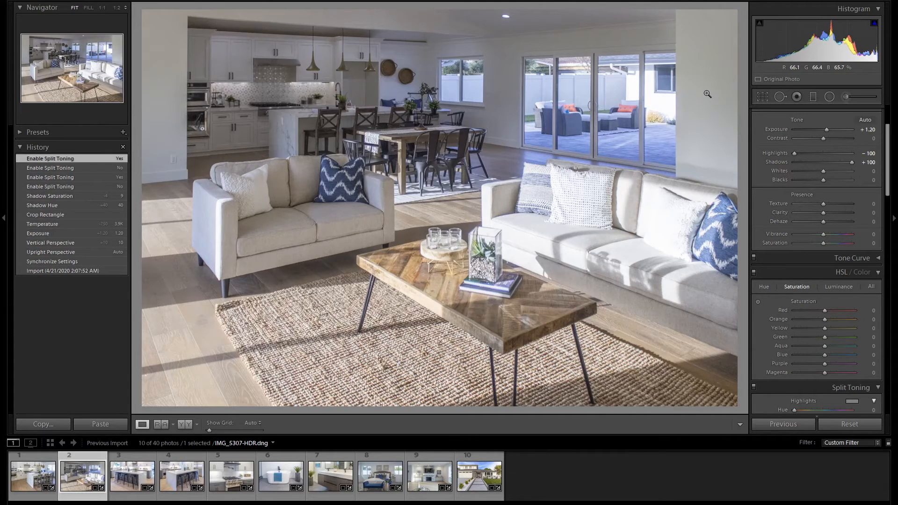
click(132, 476)
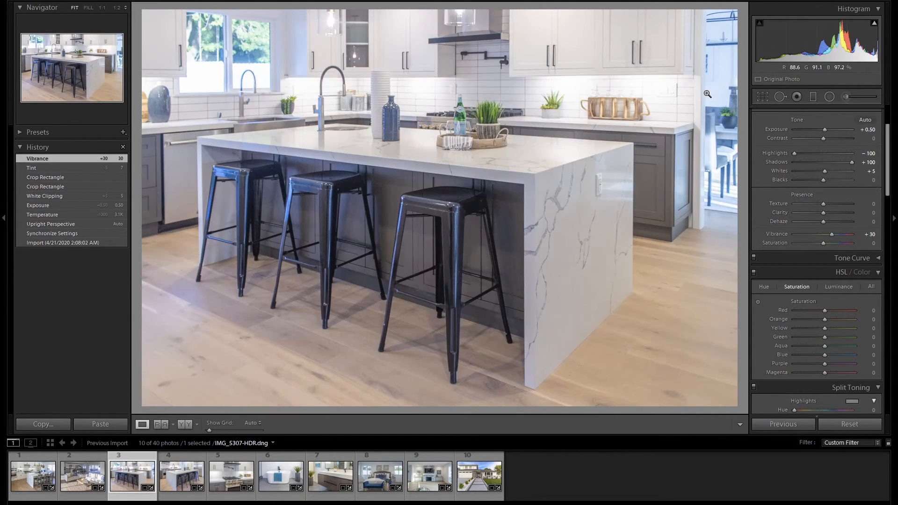
click(281, 475)
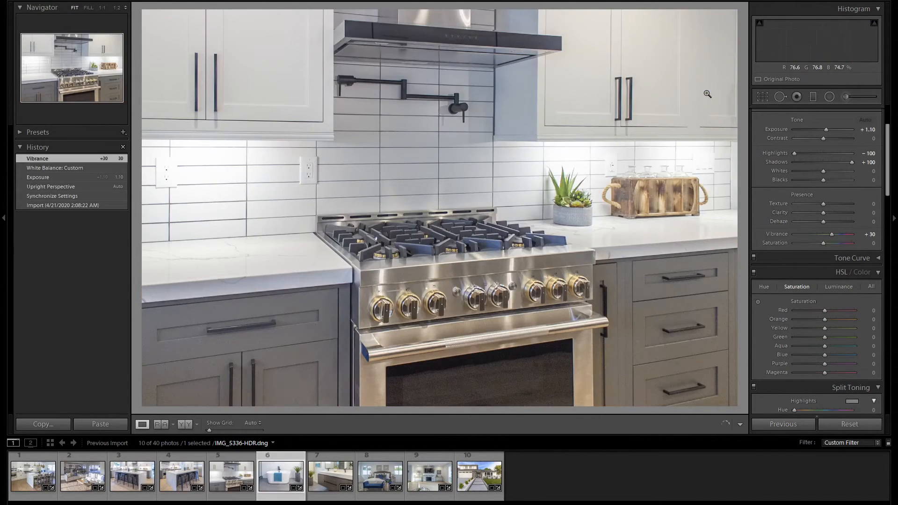
click(378, 475)
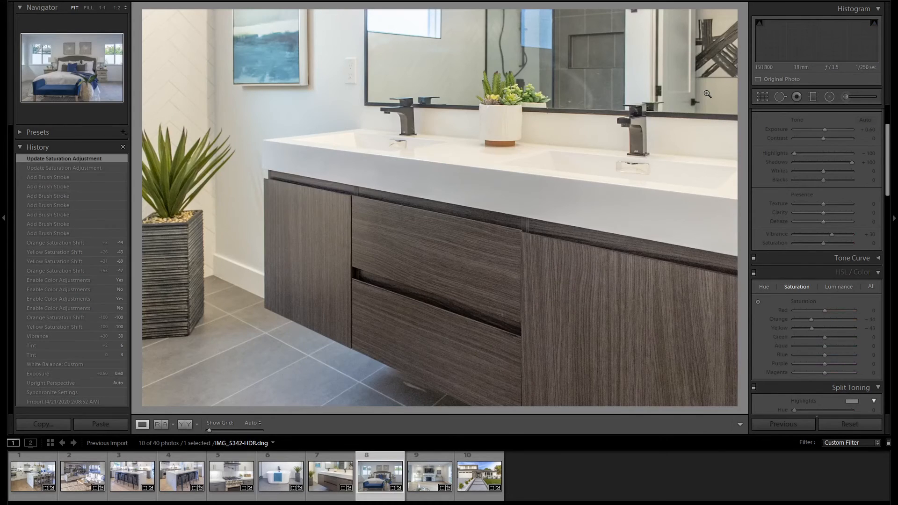
click(429, 475)
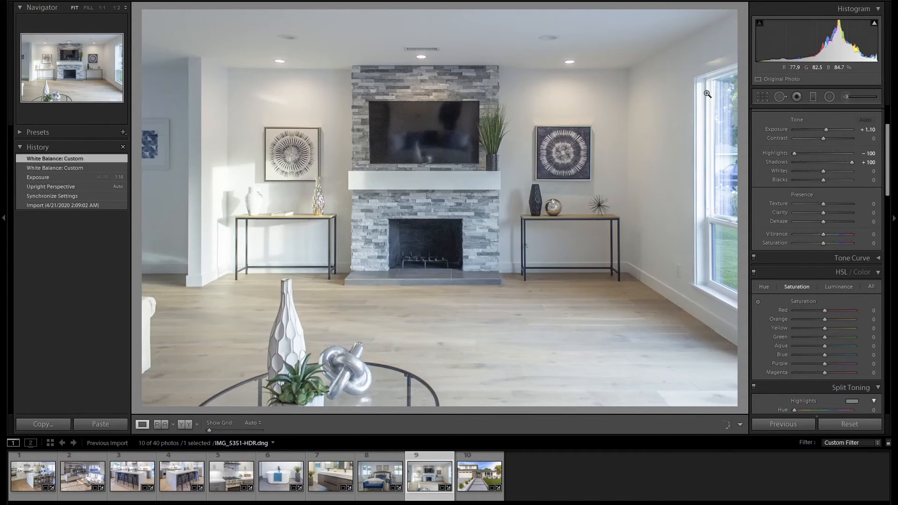
click(479, 475)
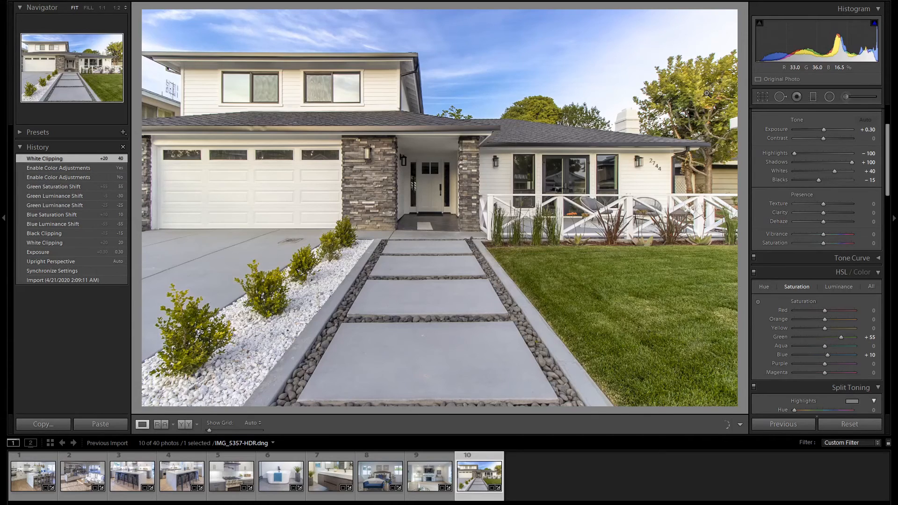
click(865, 120)
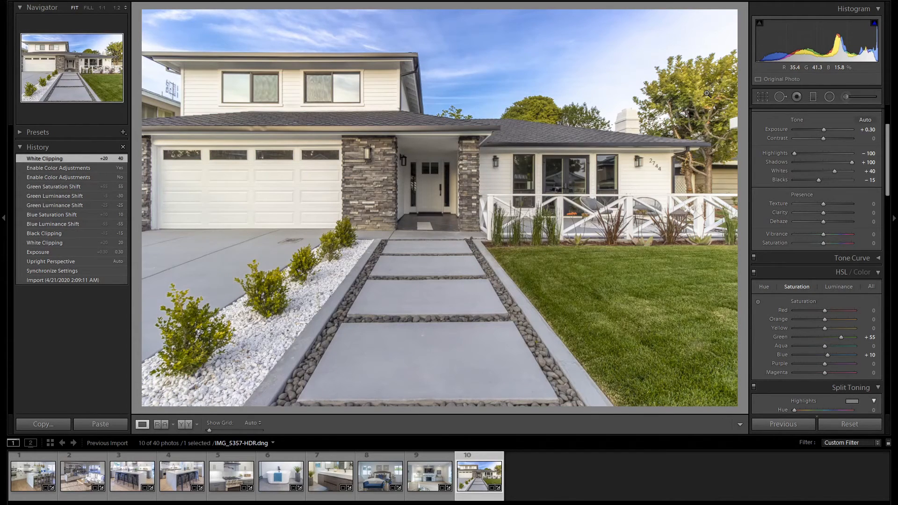